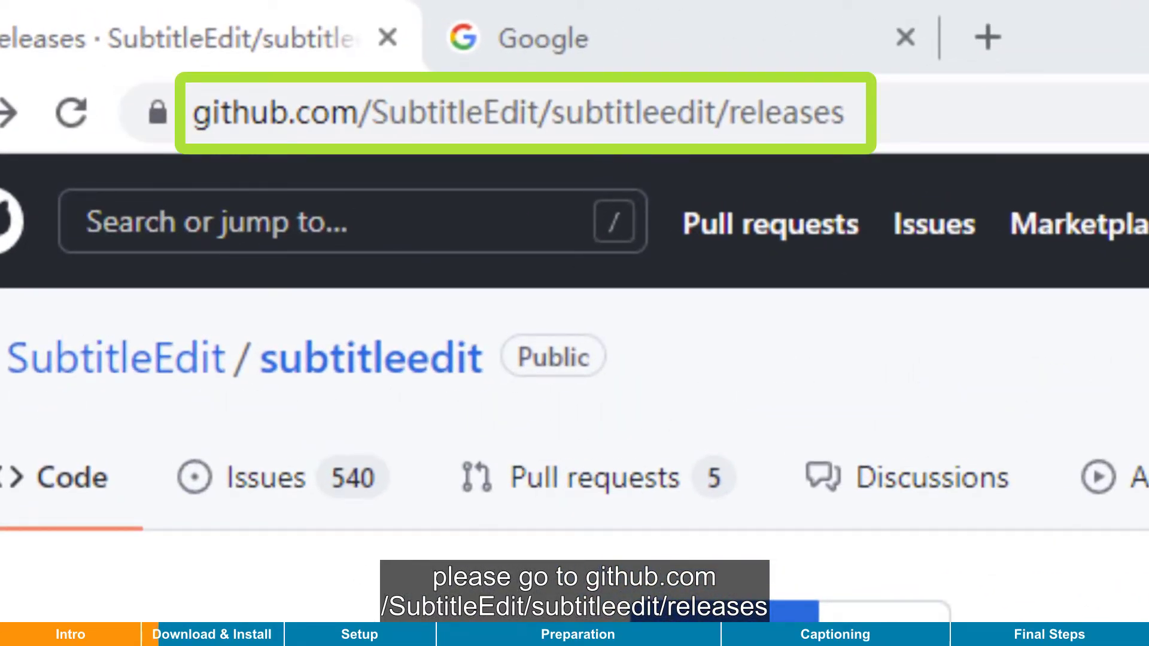
# Download the portable SE362.zip from the SubtitleEdit GitHub releases page.
pyautogui.click(542, 38)
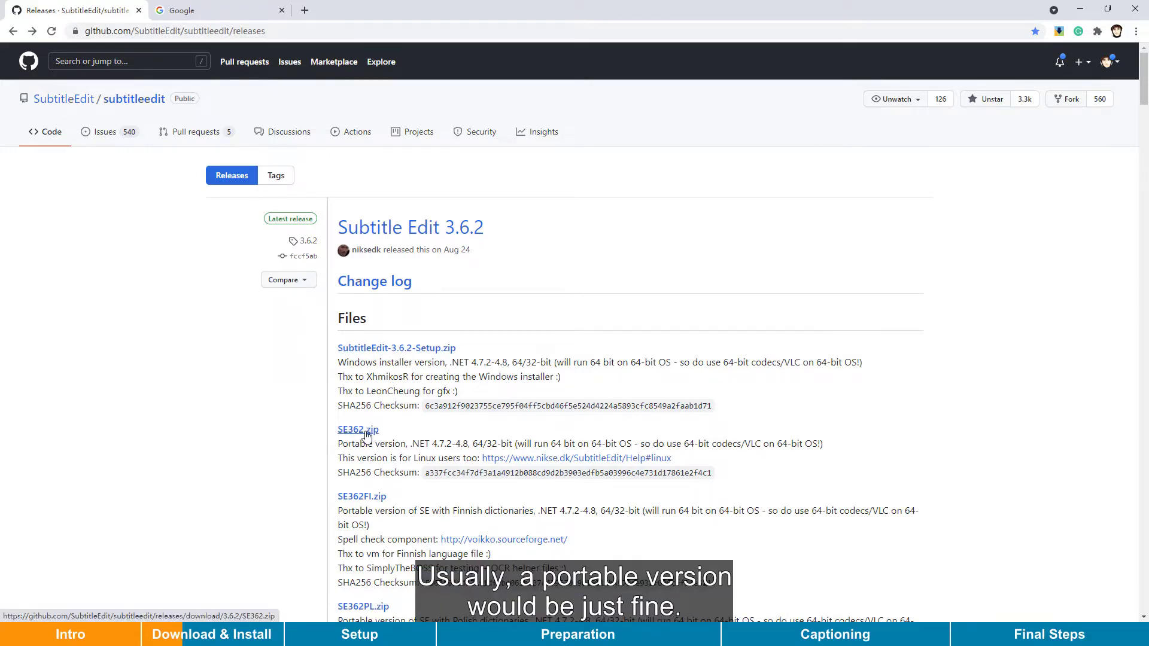
pyautogui.click(358, 429)
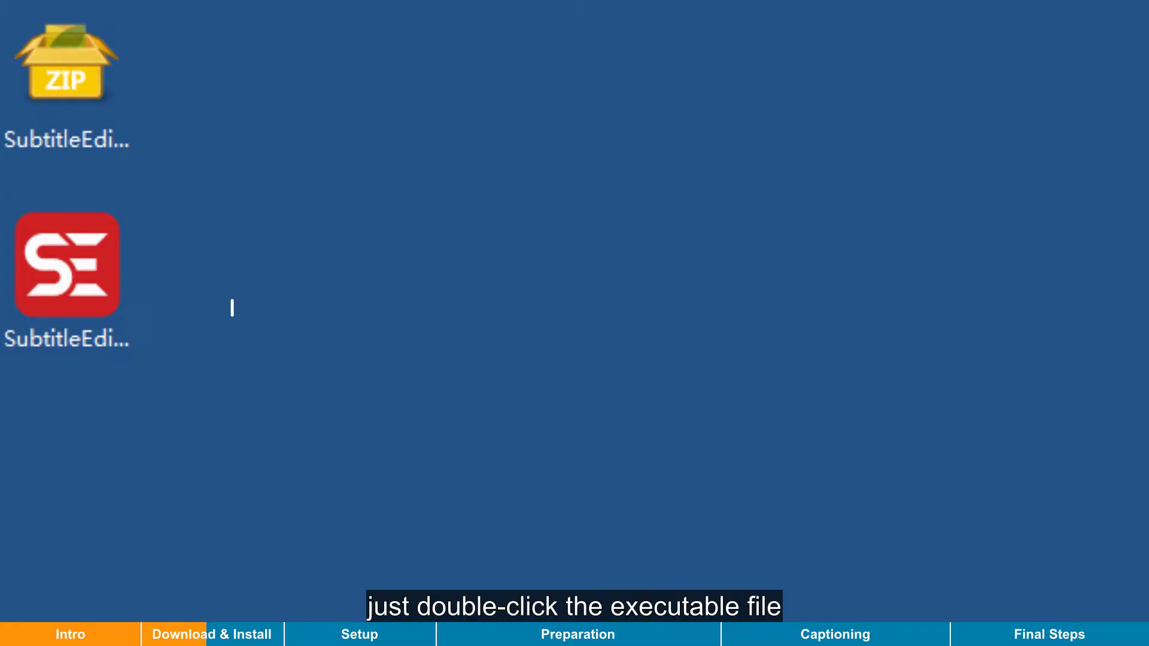
# Run the Subtitle Edit installer in English, then open the extracted SE362 desktop folder.
pyautogui.doubleClick(65, 265)
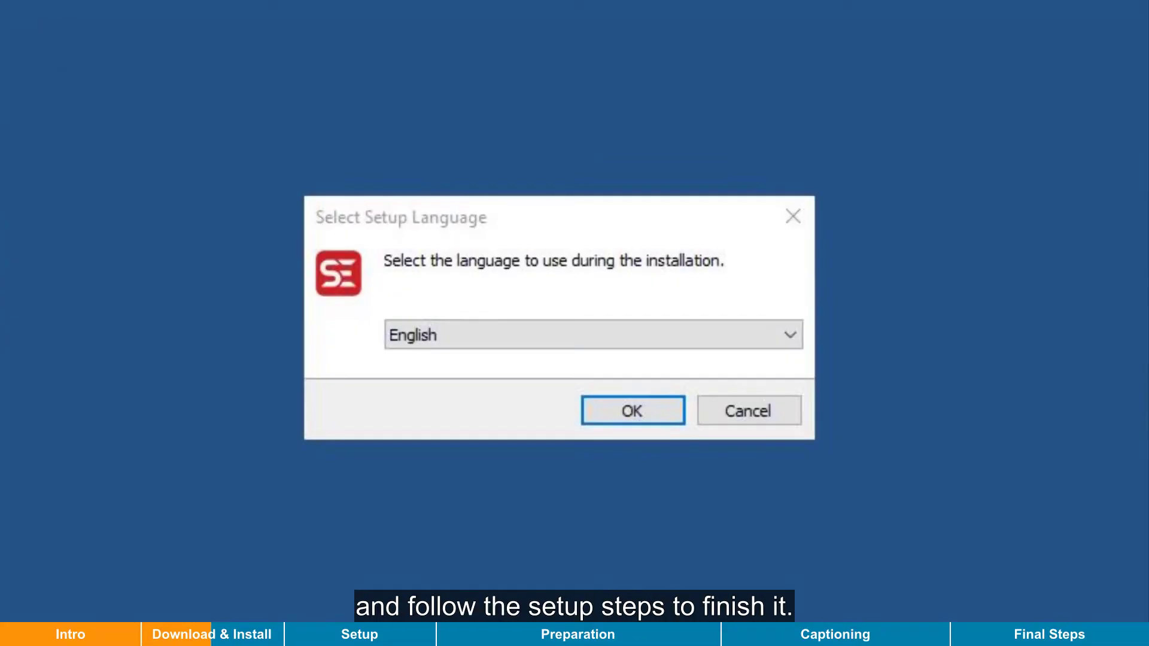
pyautogui.click(631, 411)
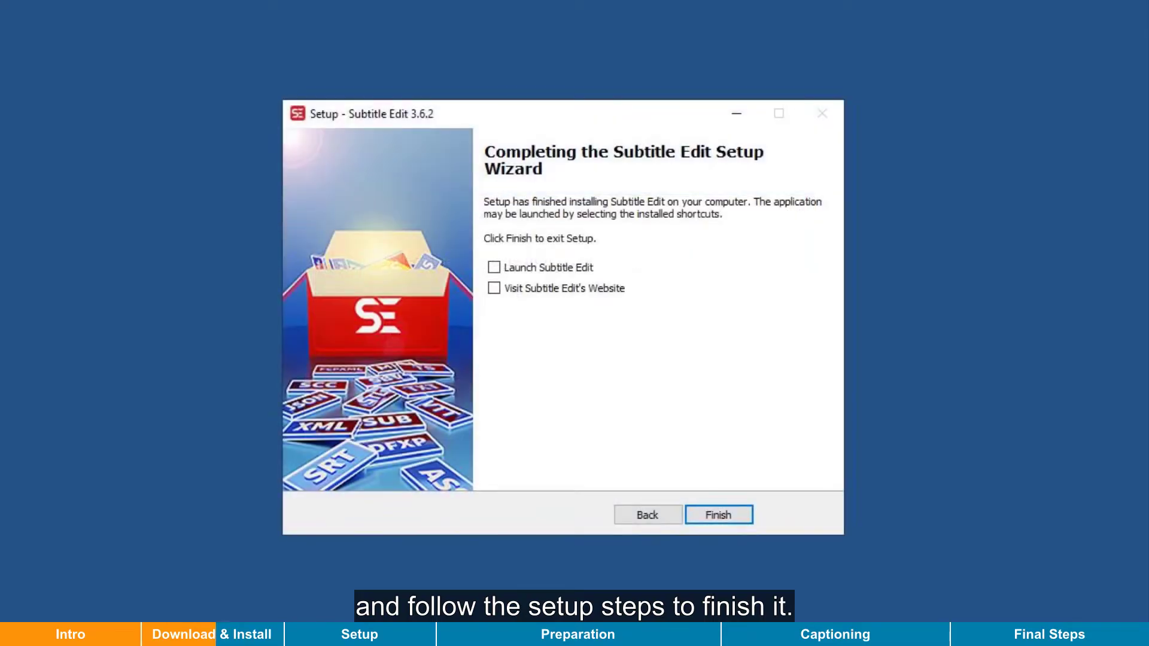
pyautogui.click(719, 515)
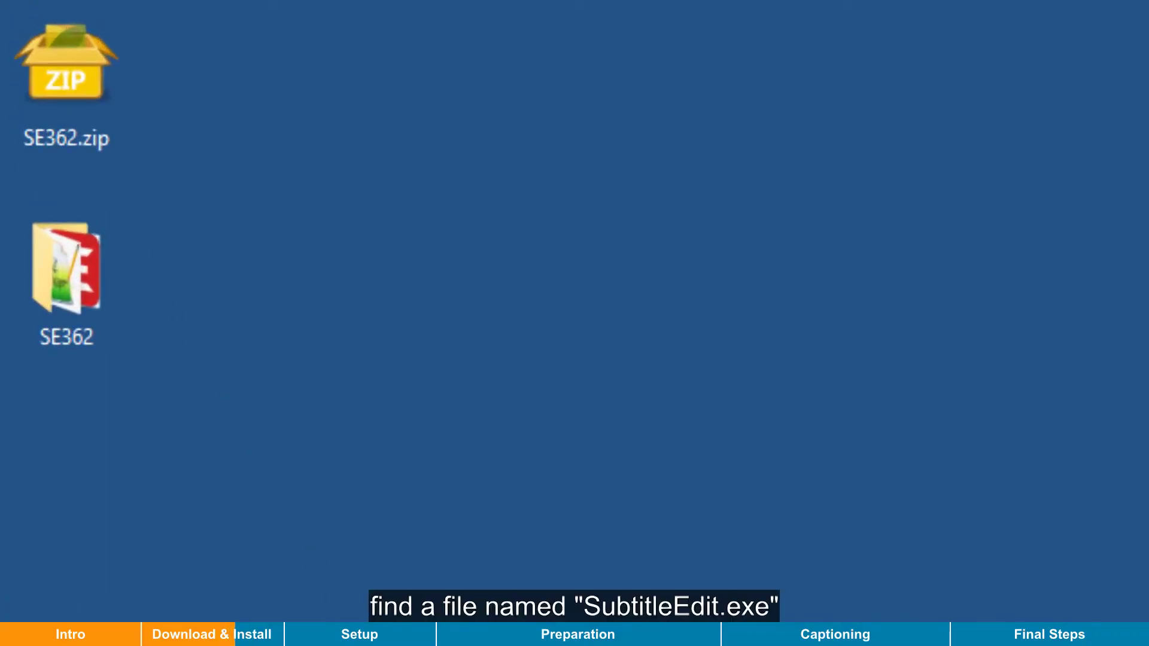
pyautogui.click(66, 265)
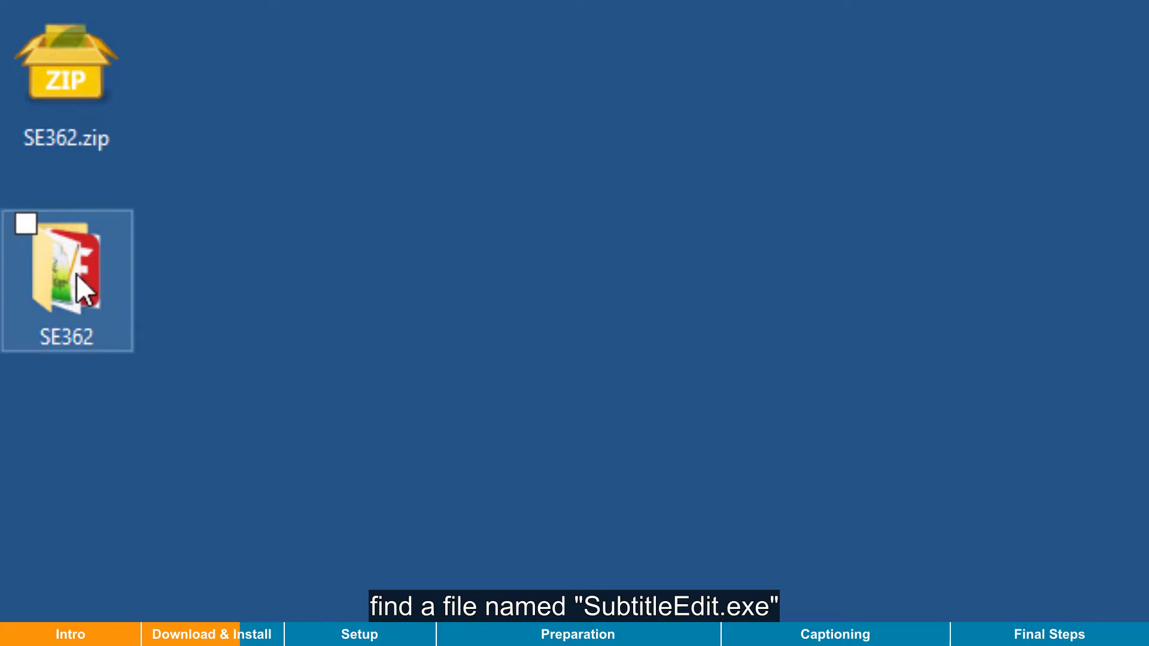
pyautogui.doubleClick(67, 264)
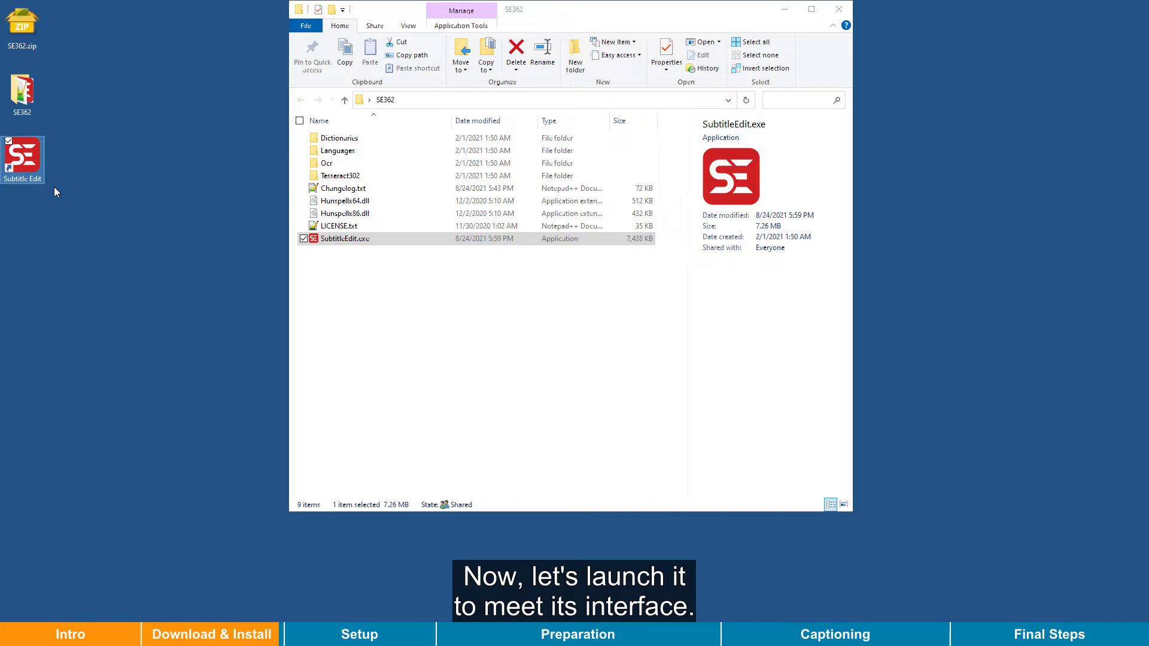
# Launch SubtitleEdit.exe from the SE362 folder.
pyautogui.doubleClick(345, 238)
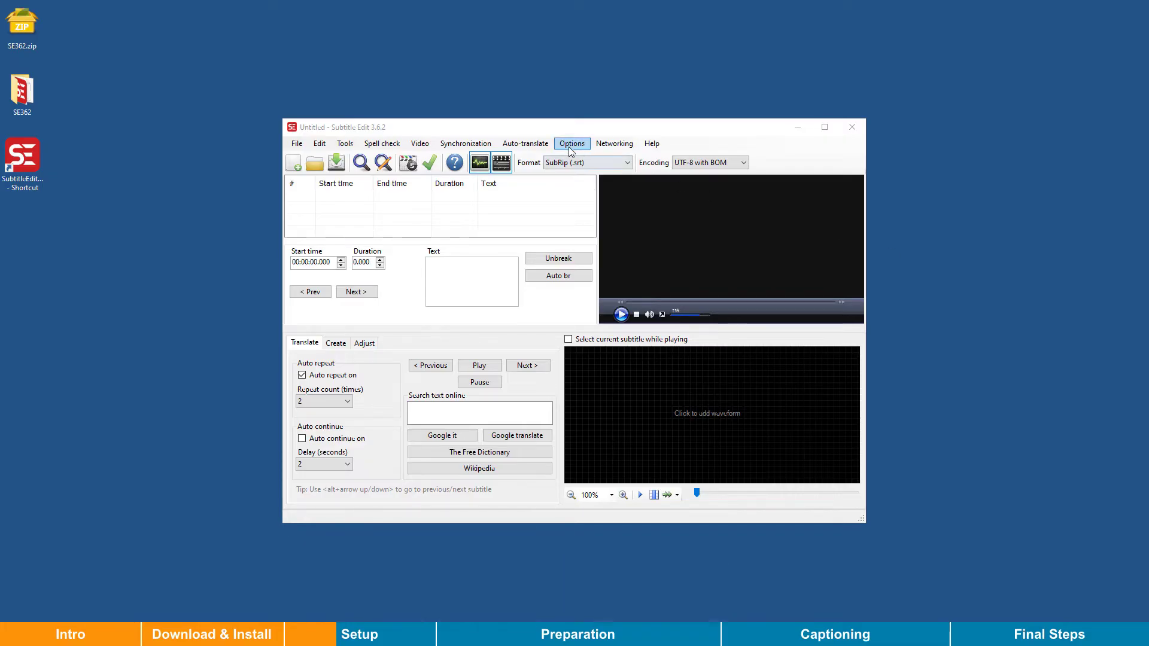
# In Settings, add a rules profile named 'for GT' and select it as the profile.
pyautogui.click(572, 143)
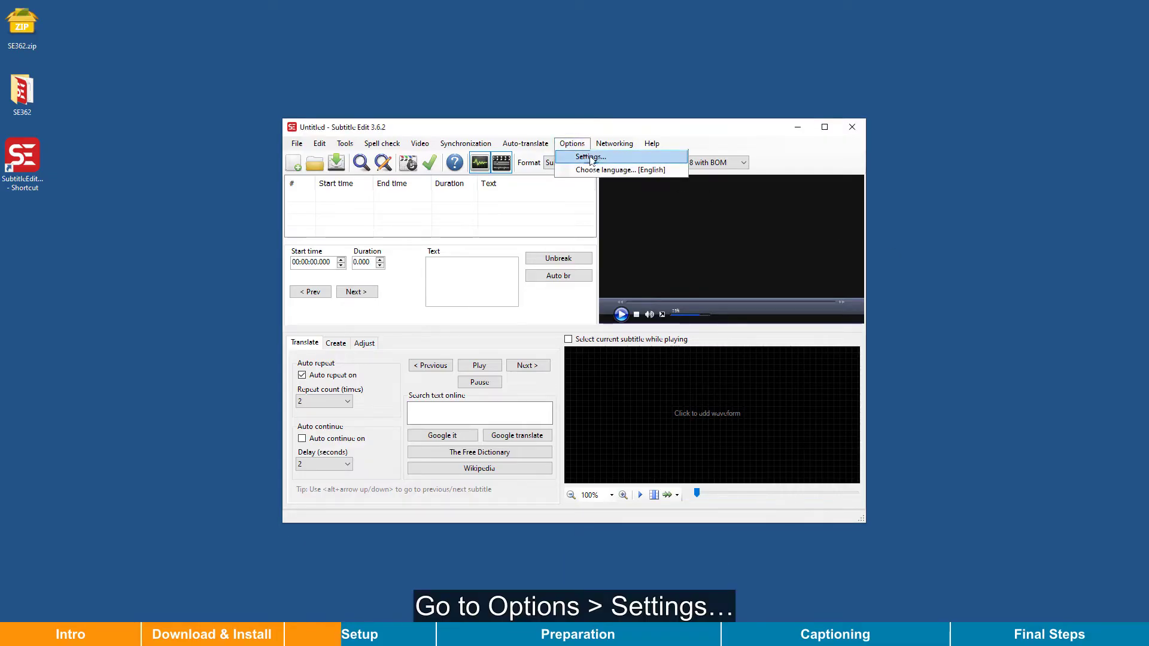
pyautogui.click(586, 157)
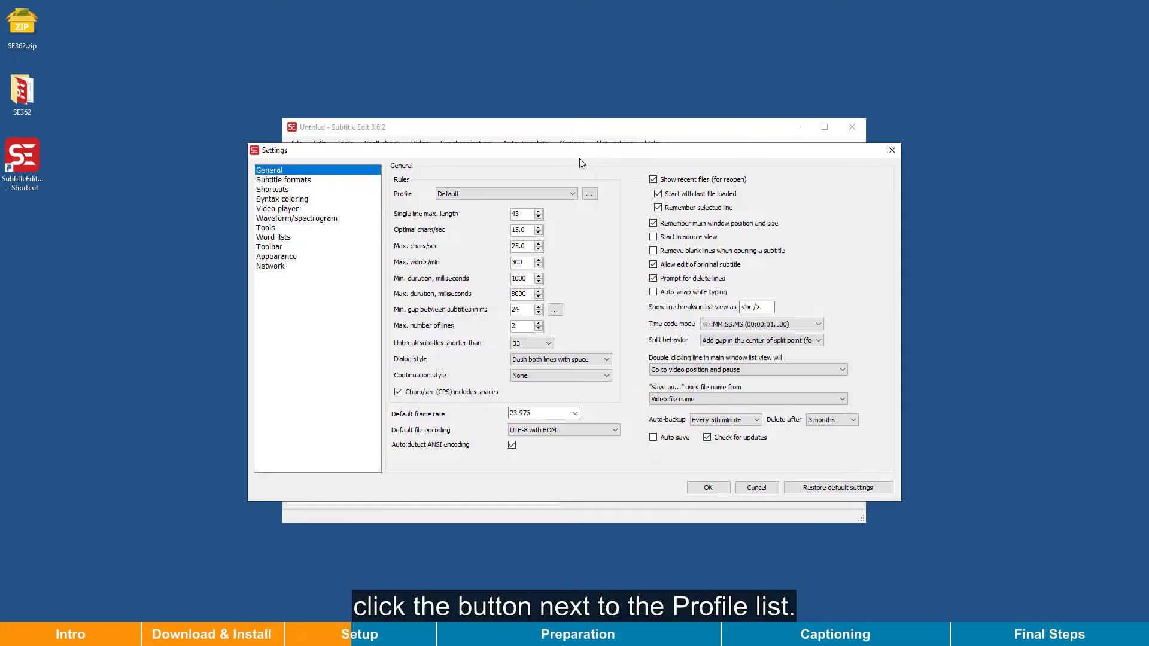
pyautogui.click(589, 193)
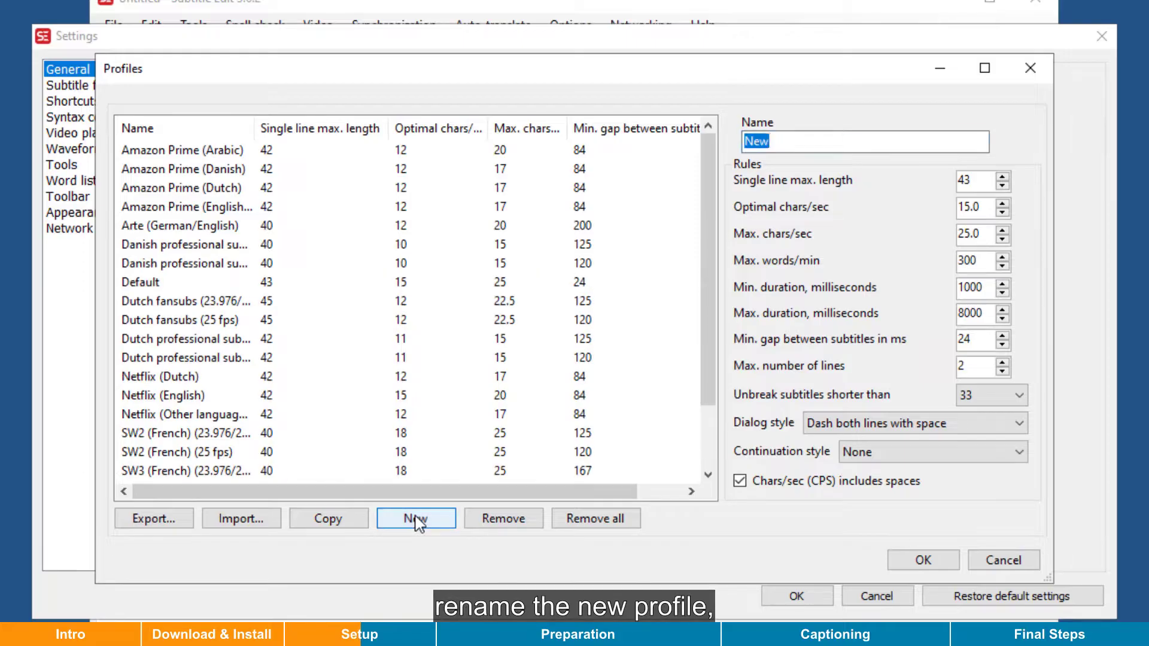
pyautogui.write('f')
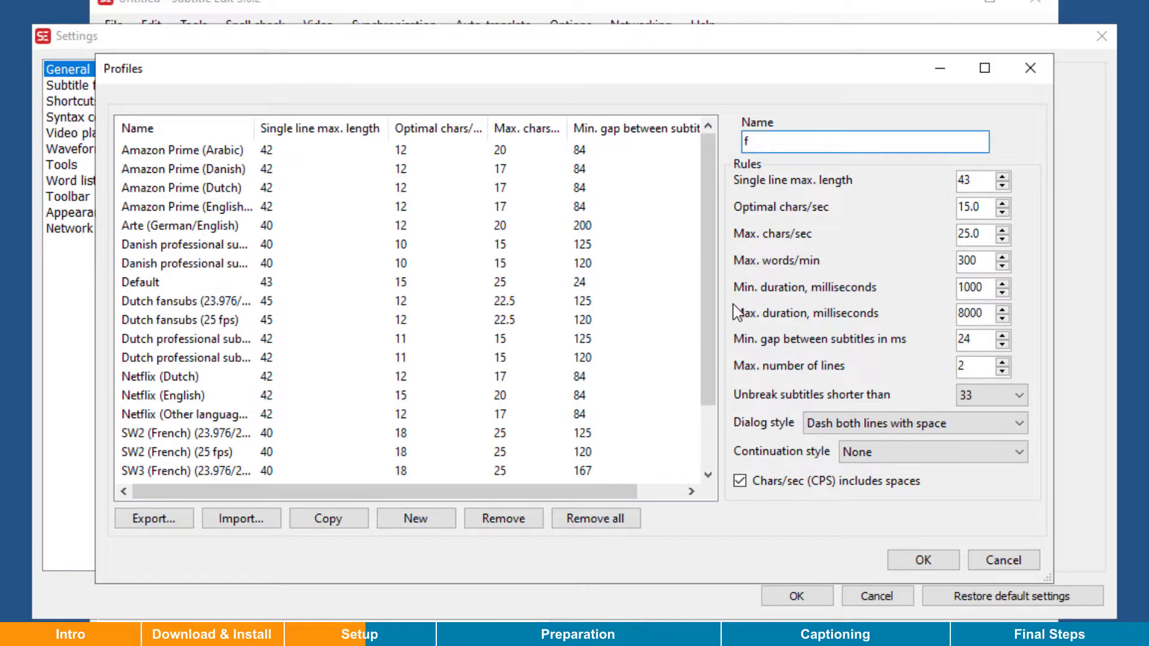
pyautogui.write('or GT')
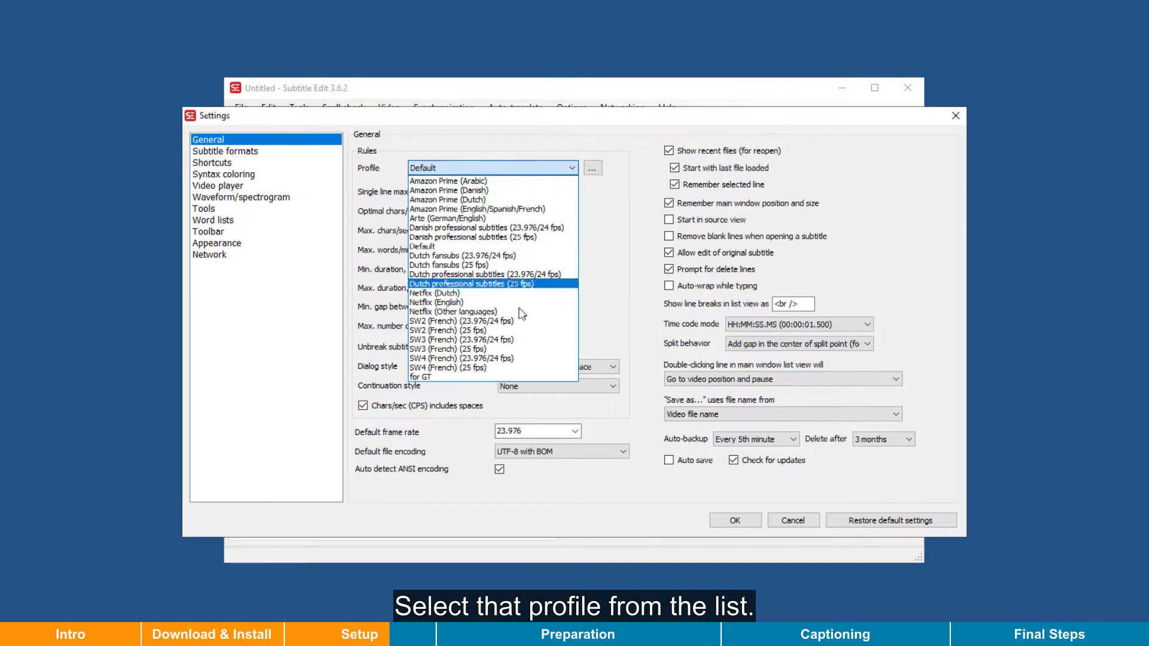
pyautogui.click(421, 376)
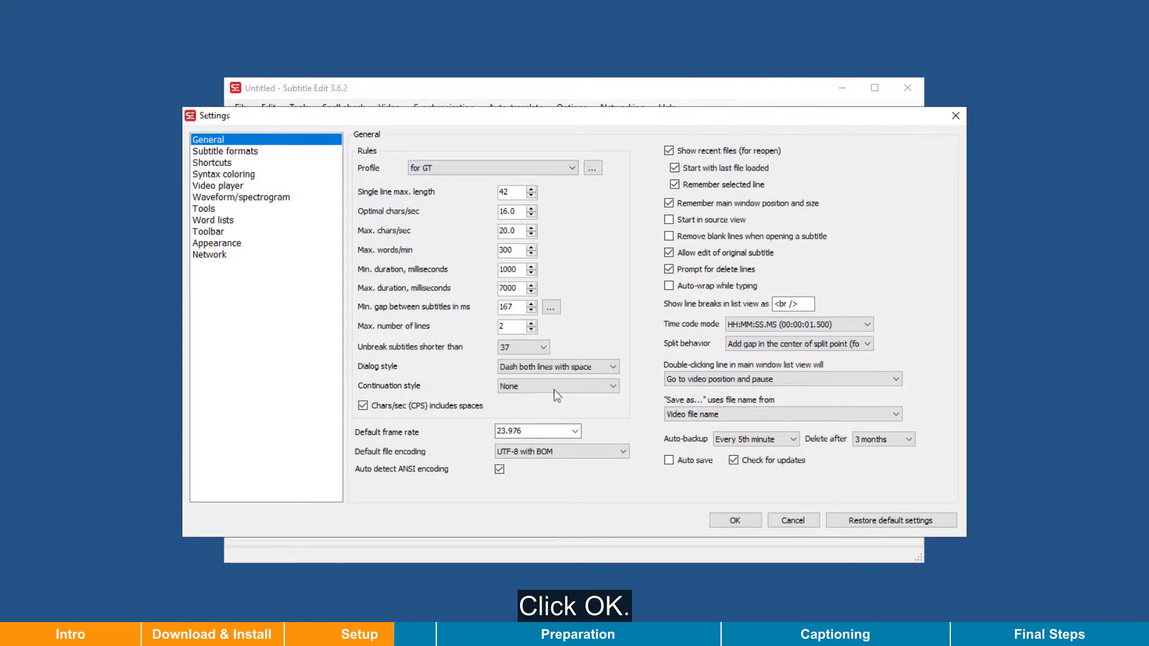
pyautogui.click(733, 519)
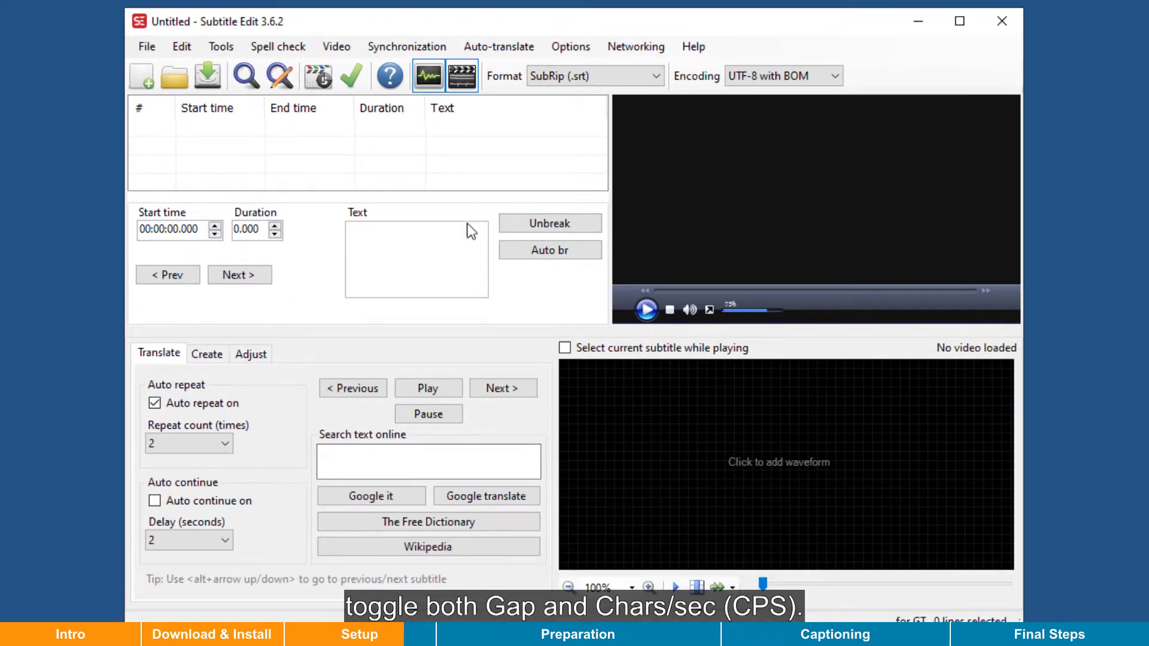
# Tick the Gap and Chars/sec columns in the subtitle list header menu.
pyautogui.rightClick(513, 107)
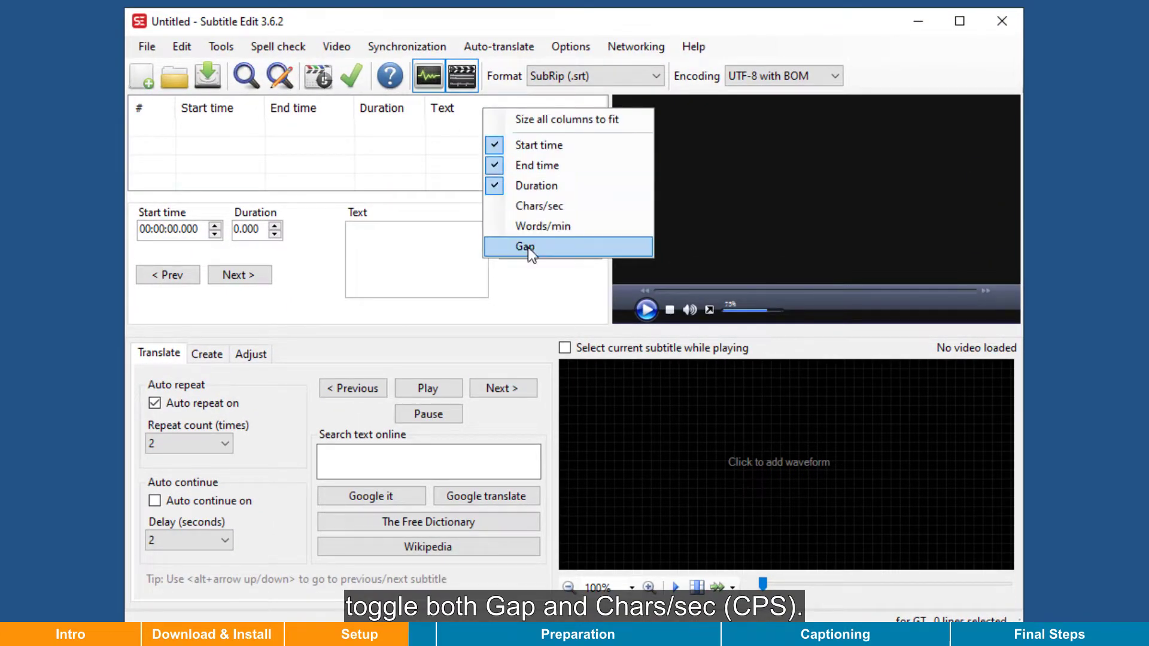
pyautogui.click(526, 246)
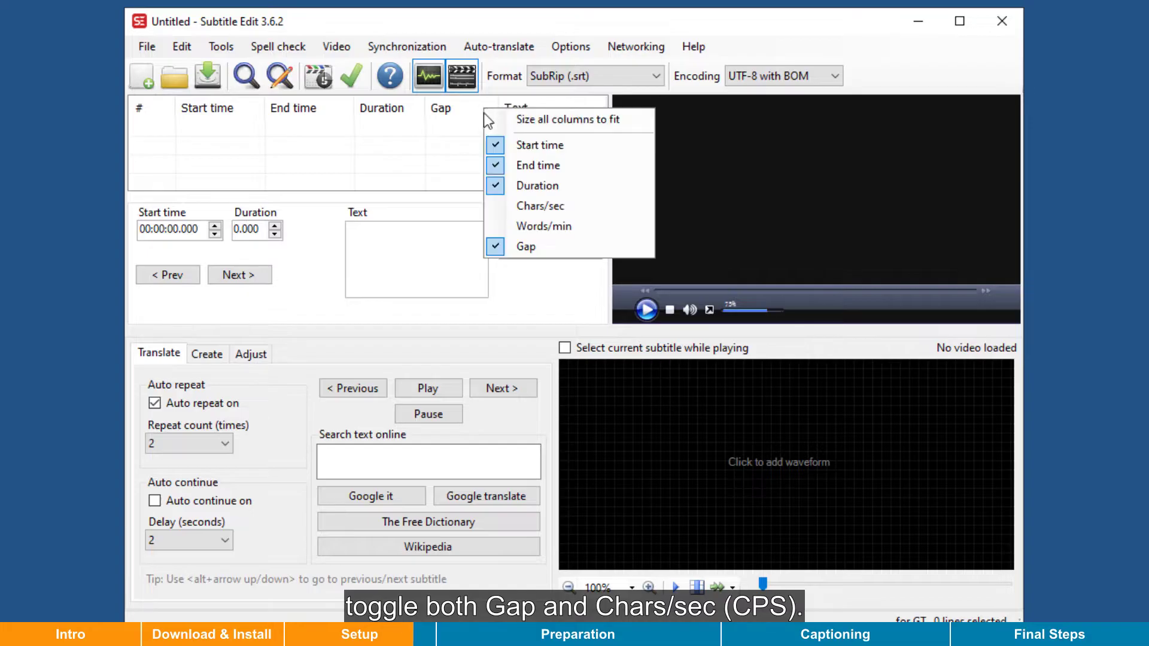
pyautogui.click(540, 205)
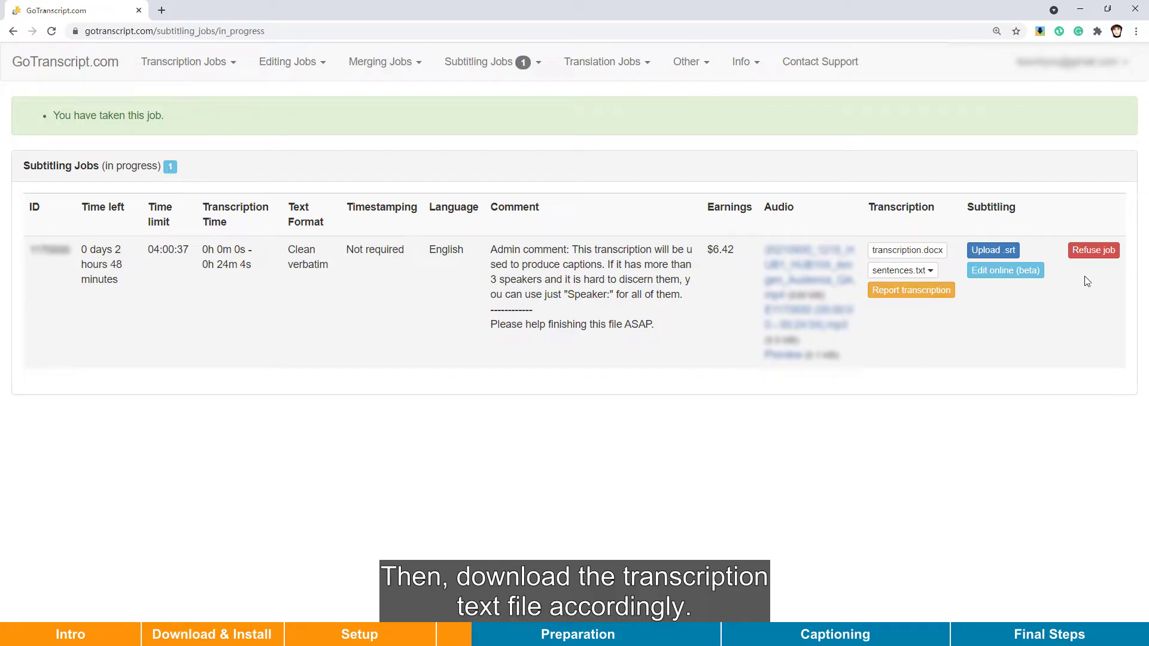
pyautogui.moveTo(902, 270)
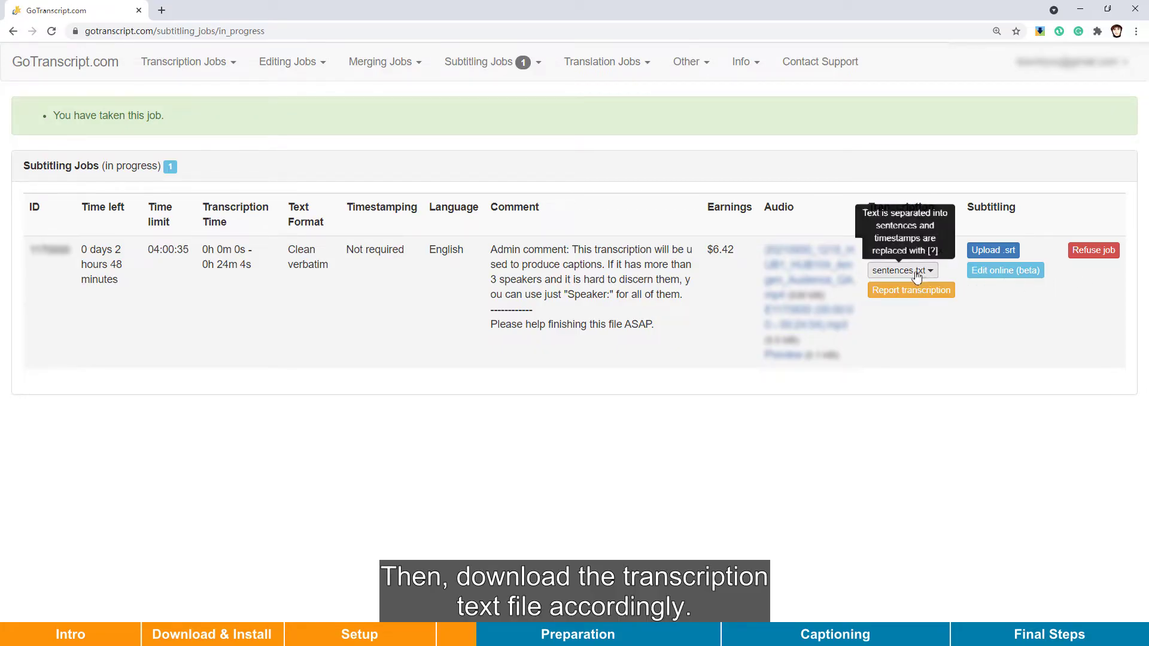
# Download the in-progress job's transcription as sentences.txt.
pyautogui.click(902, 270)
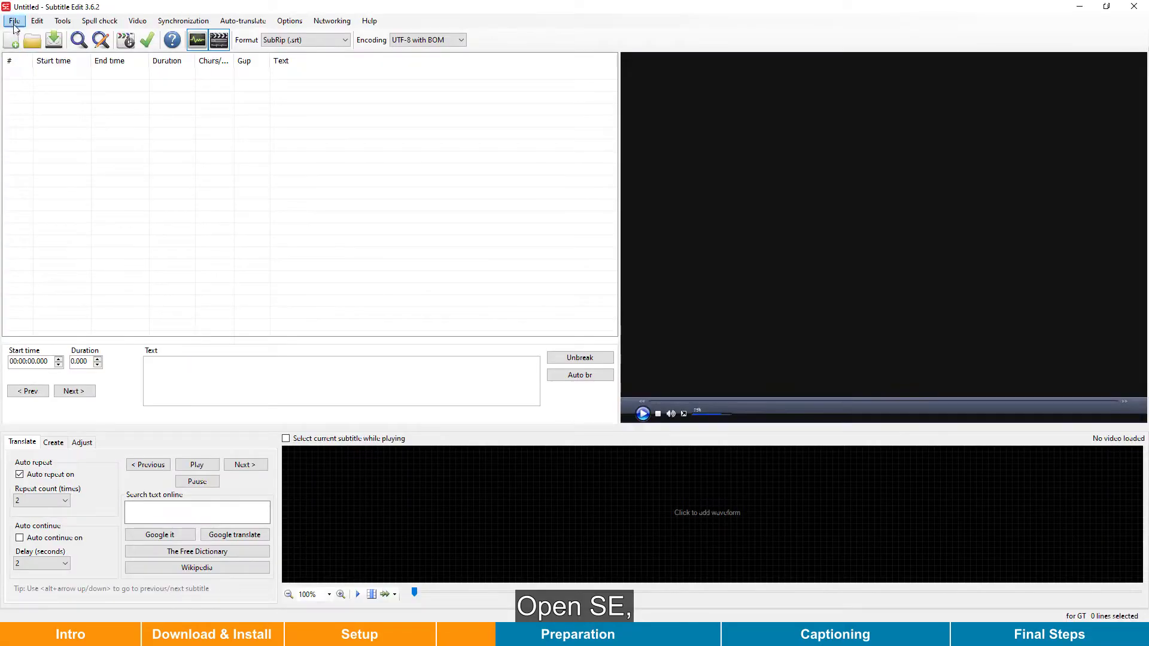
# Import the transcript text file as plain text with 'One line is one subtitle' splitting.
pyautogui.click(14, 20)
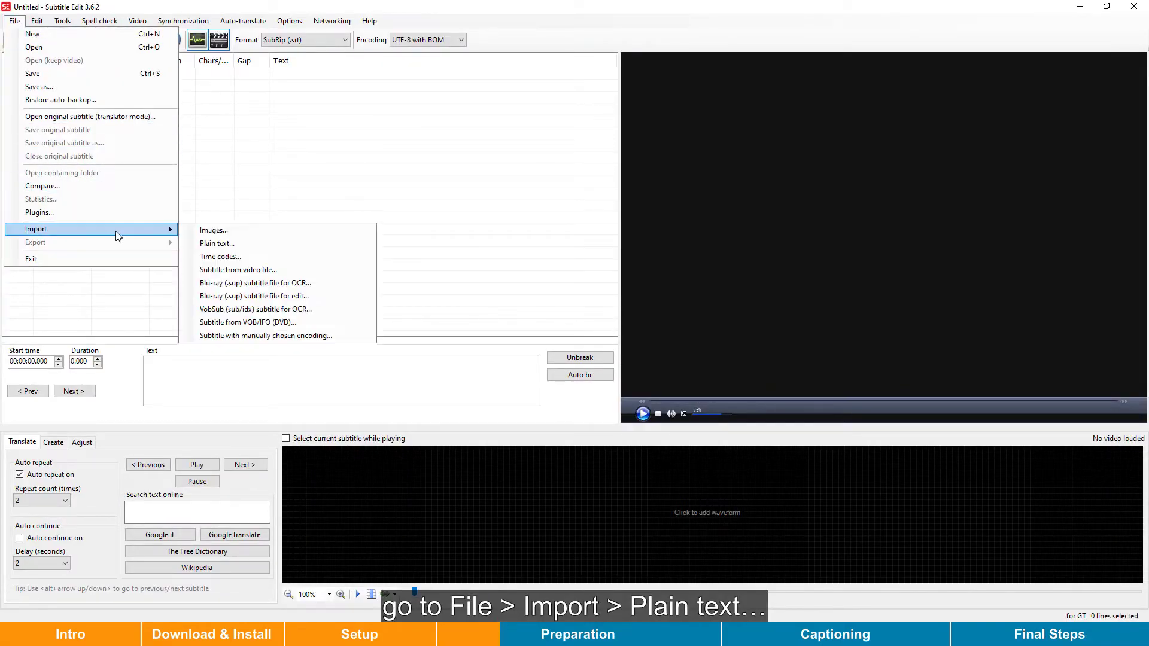
pyautogui.click(216, 244)
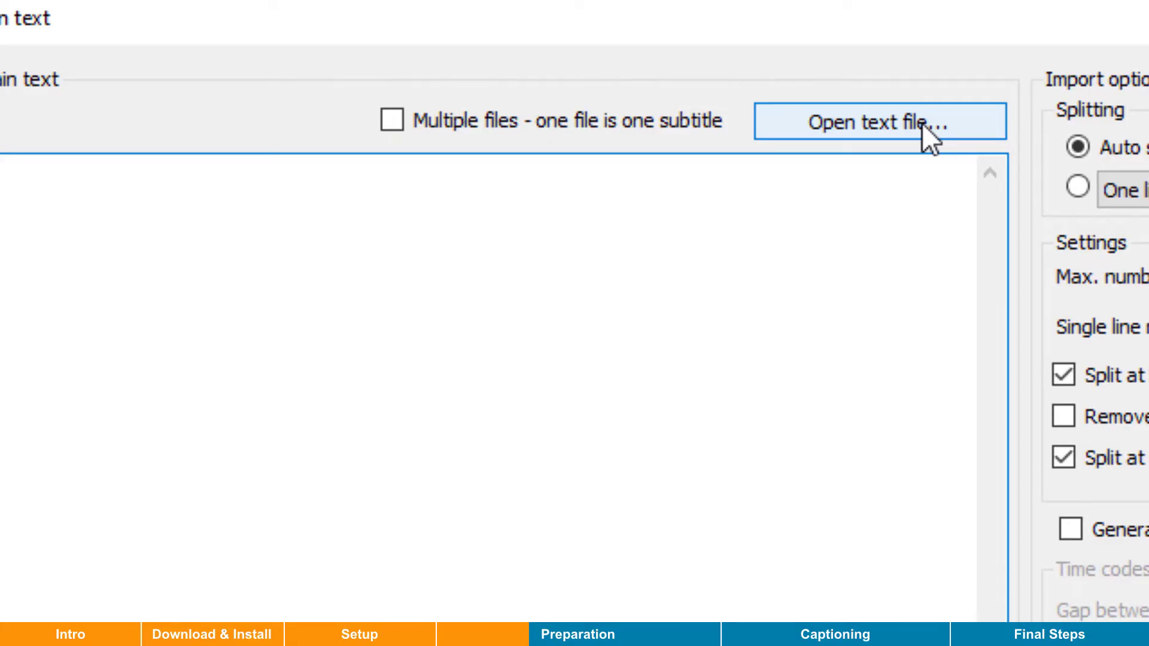
pyautogui.click(878, 121)
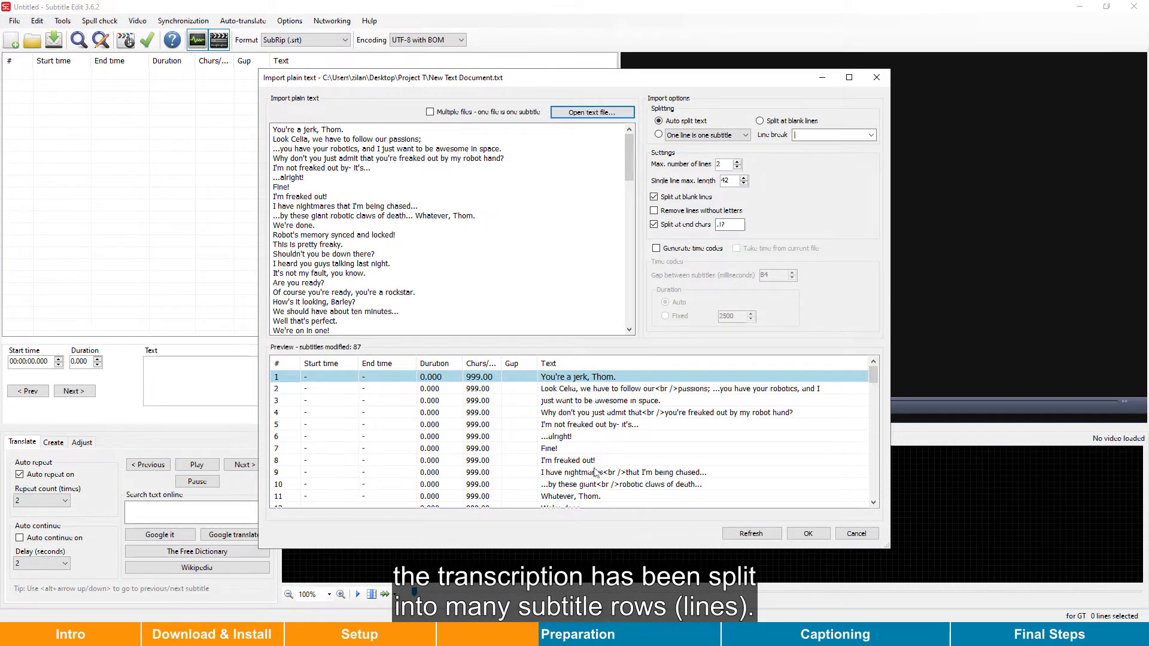
pyautogui.moveTo(596, 493)
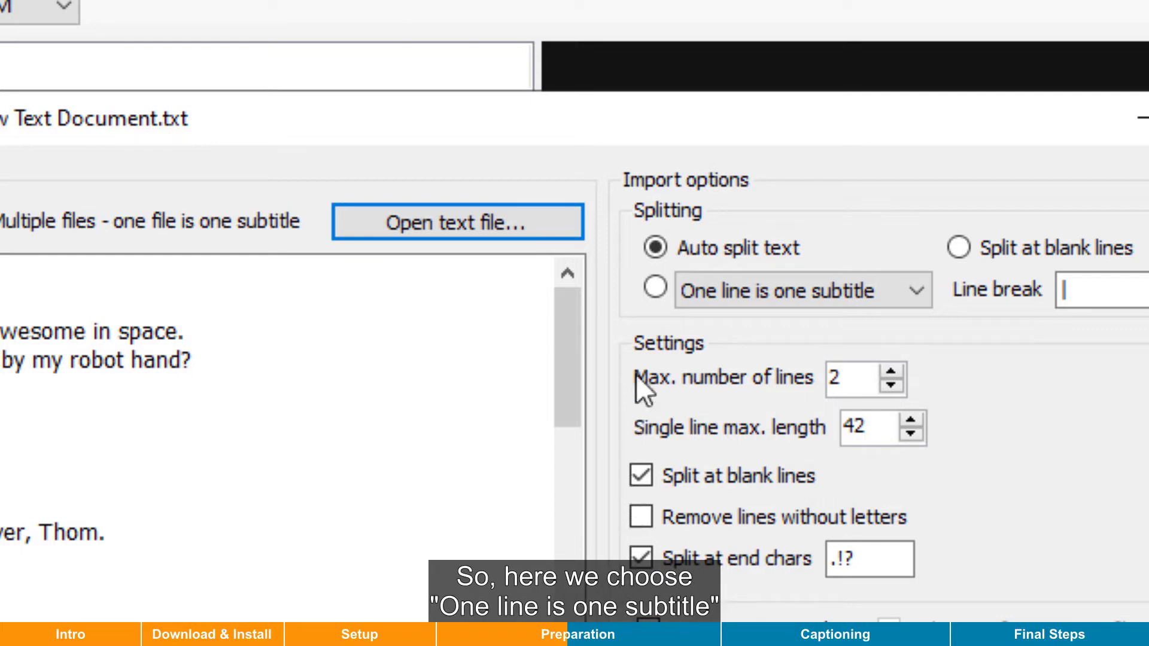
pyautogui.click(653, 289)
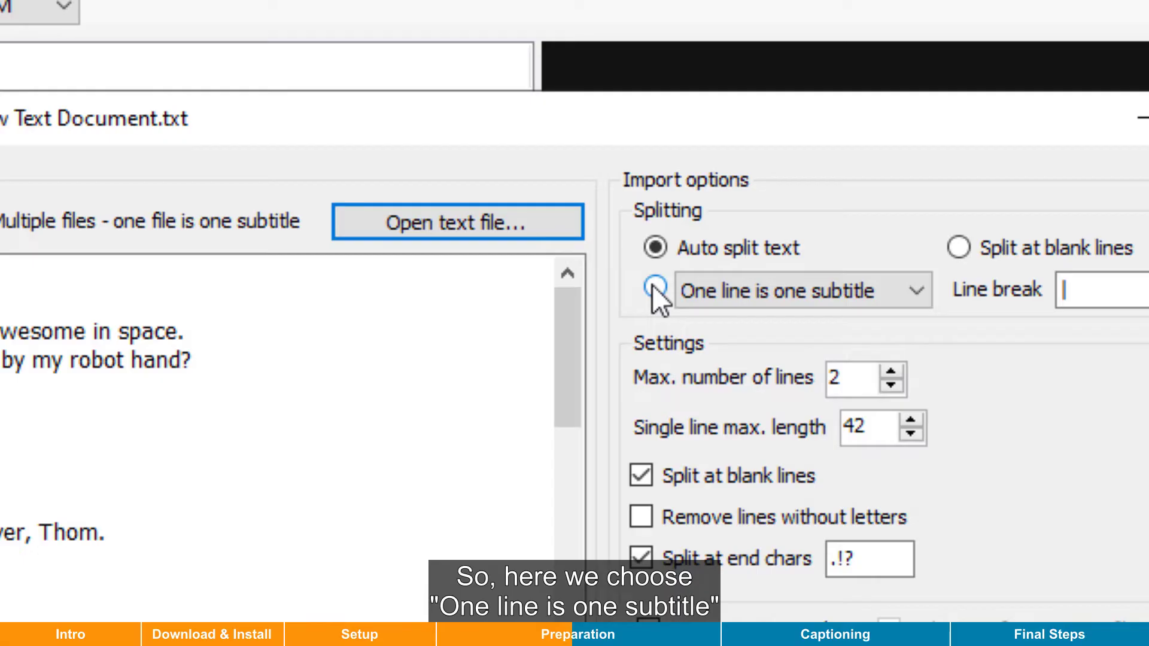
pyautogui.click(654, 289)
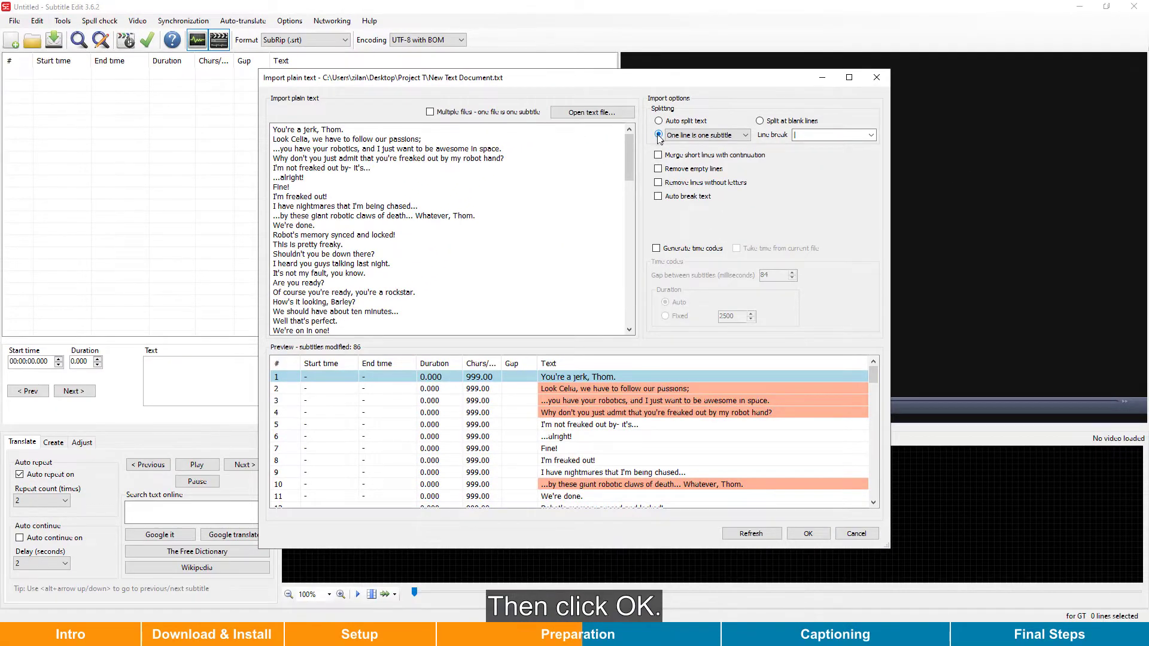
pyautogui.click(808, 533)
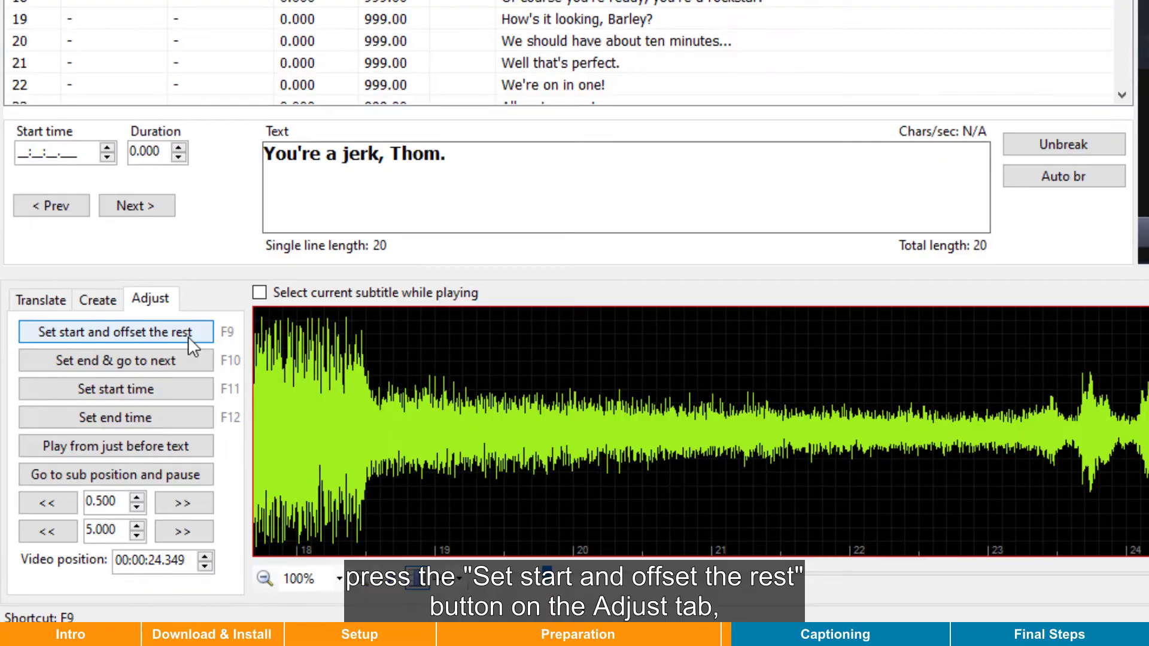
# Time the first seven lines with F9 and block drags, then set each end.
pyautogui.click(114, 333)
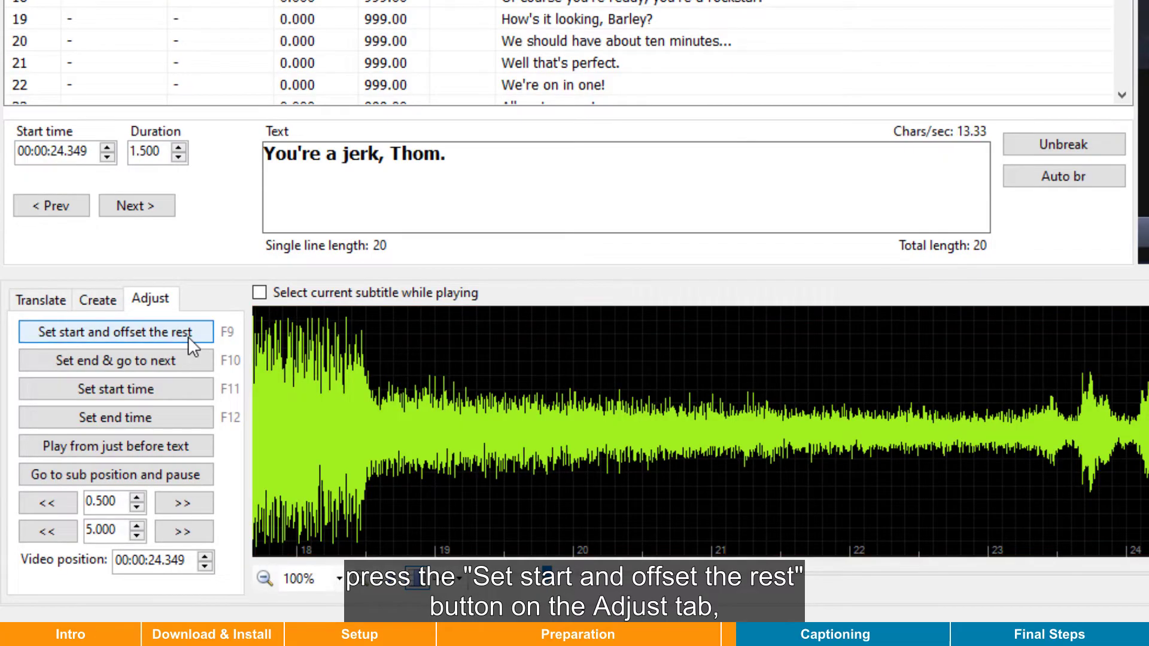
pyautogui.click(114, 331)
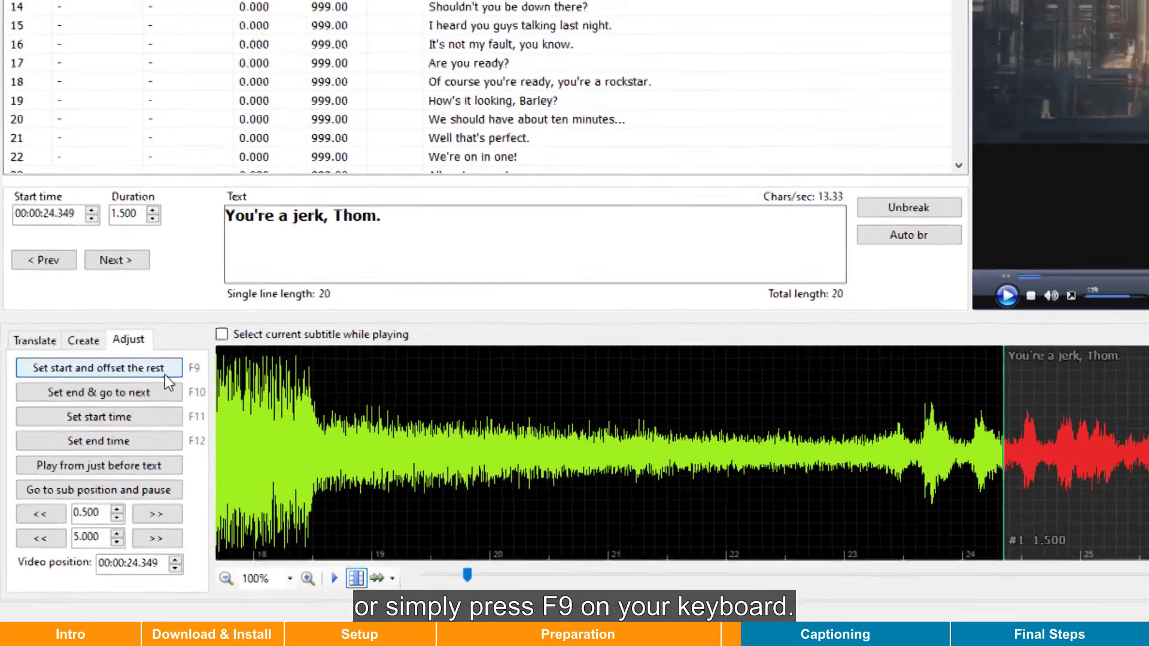
pyautogui.press('F9')
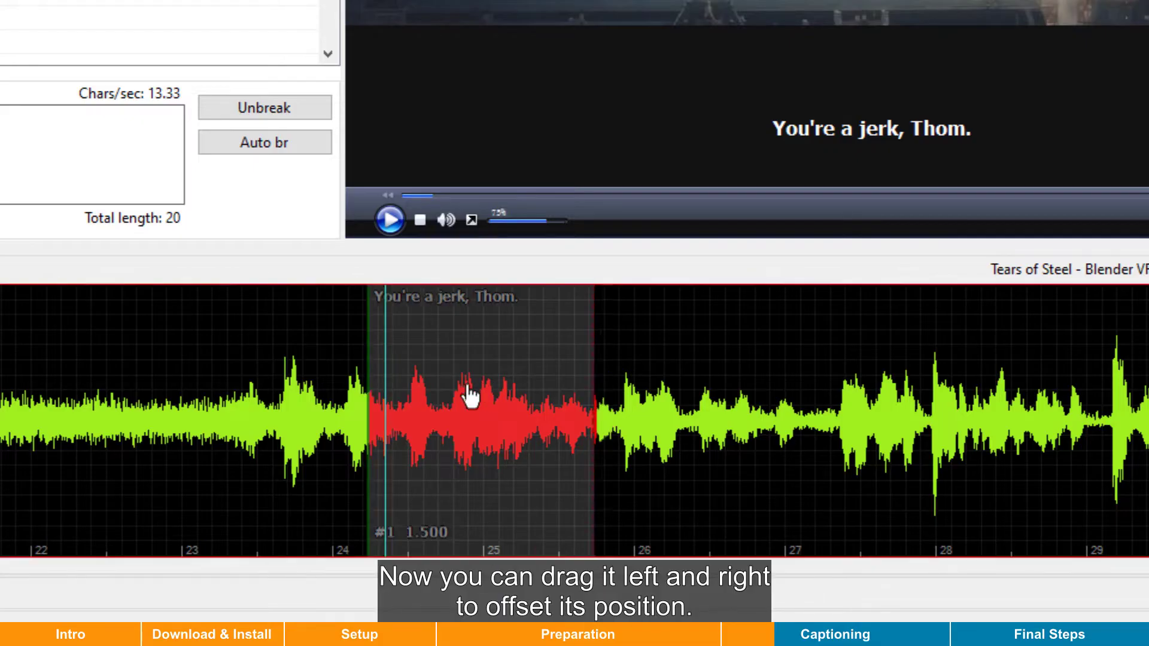
pyautogui.moveTo(469, 400); pyautogui.dragTo(381, 399)
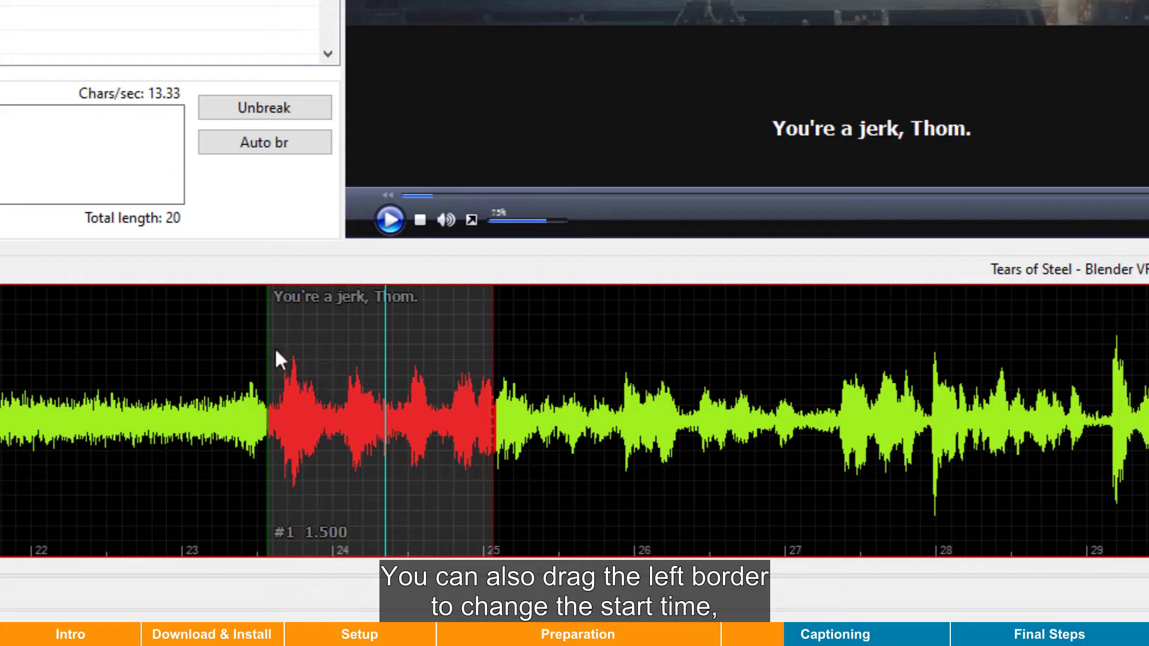
pyautogui.moveTo(271, 366); pyautogui.dragTo(161, 345)
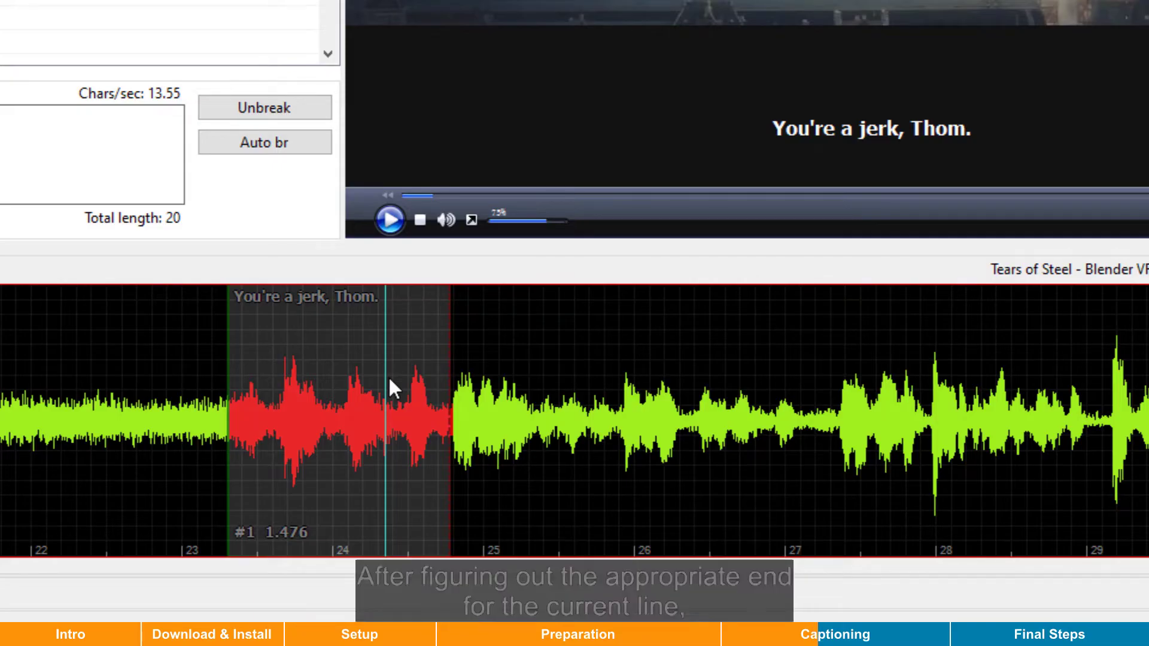
pyautogui.click(126, 343)
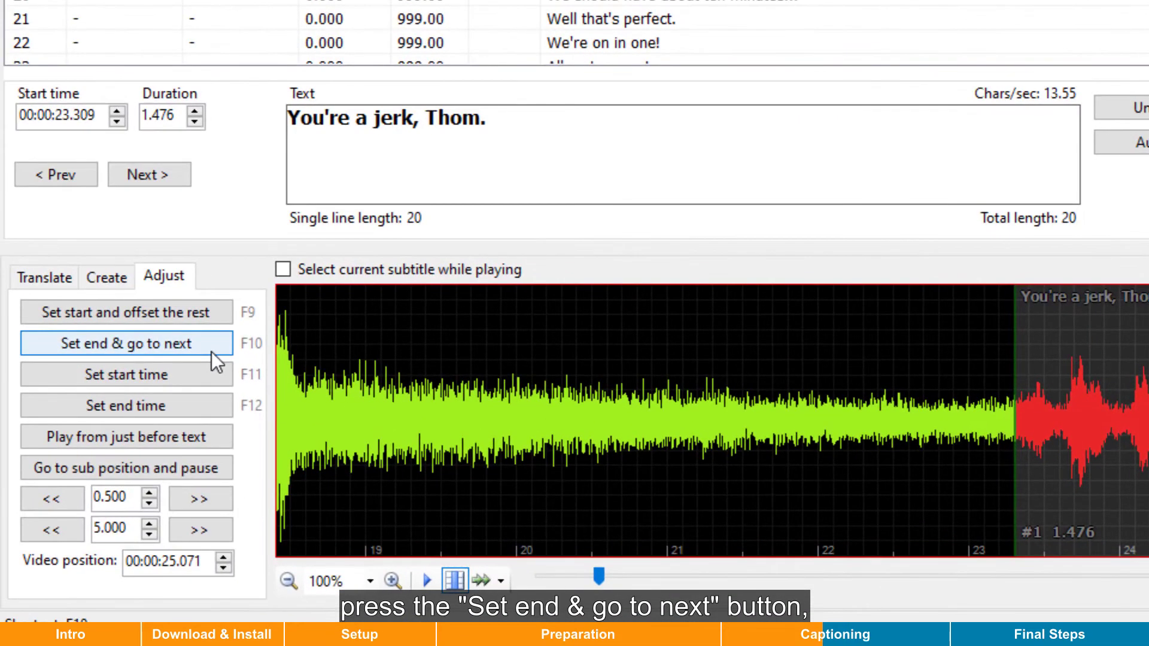
pyautogui.click(126, 343)
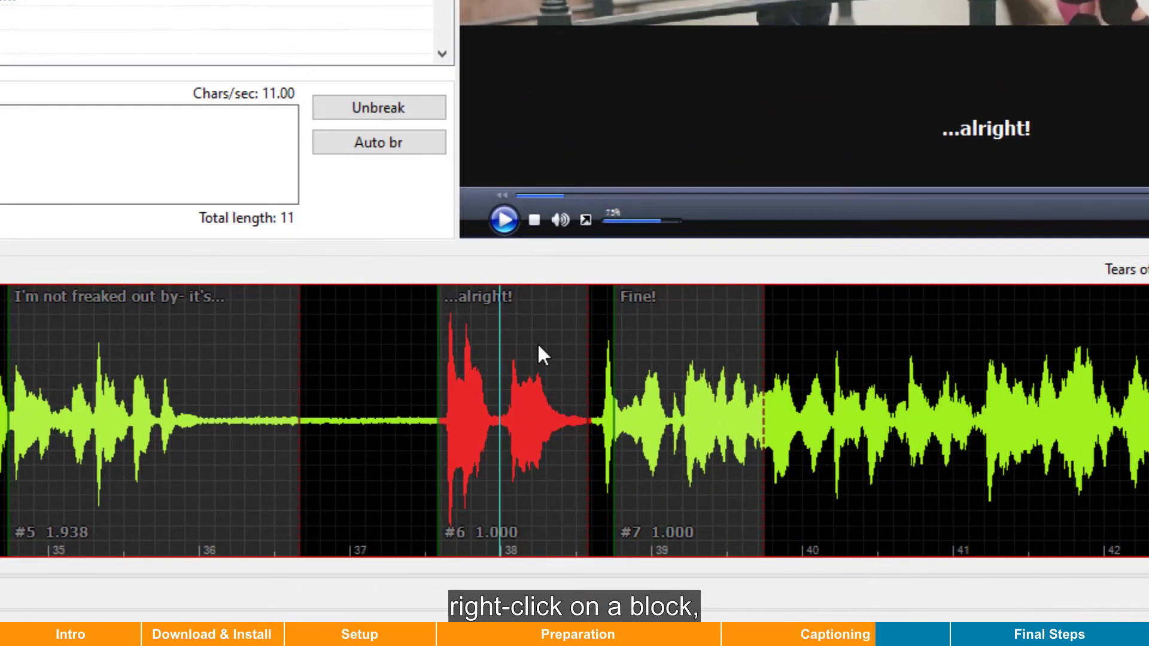
# Merge '...alright!' with 'Fine!', then split the merged line at the video position.
pyautogui.rightClick(541, 356)
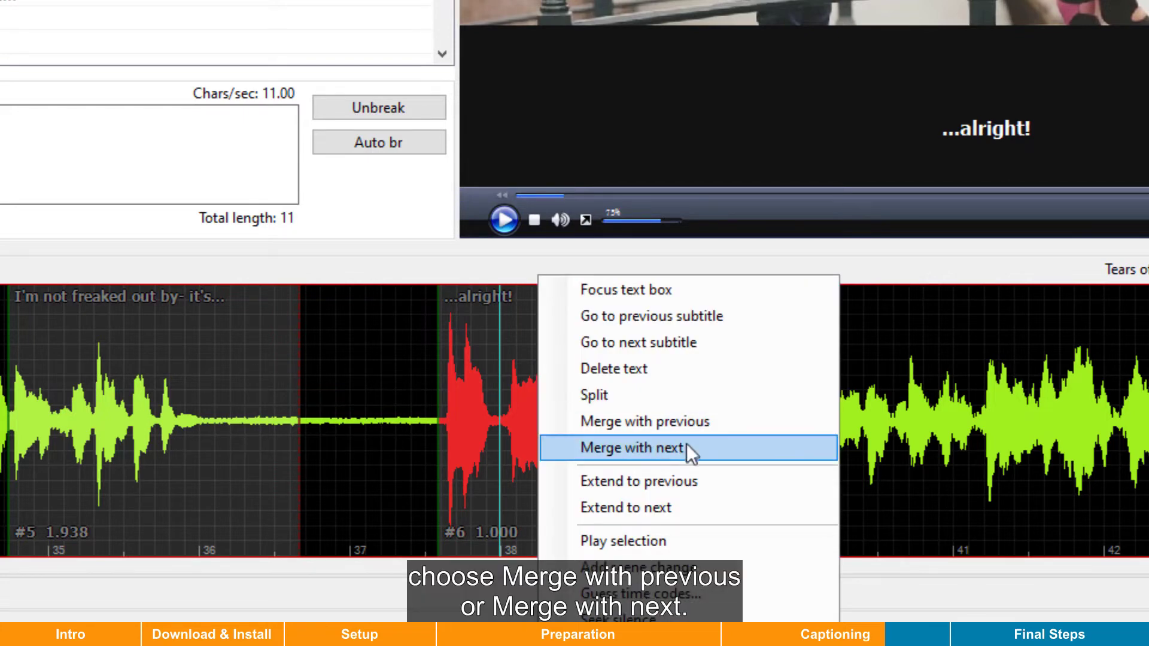
pyautogui.click(632, 447)
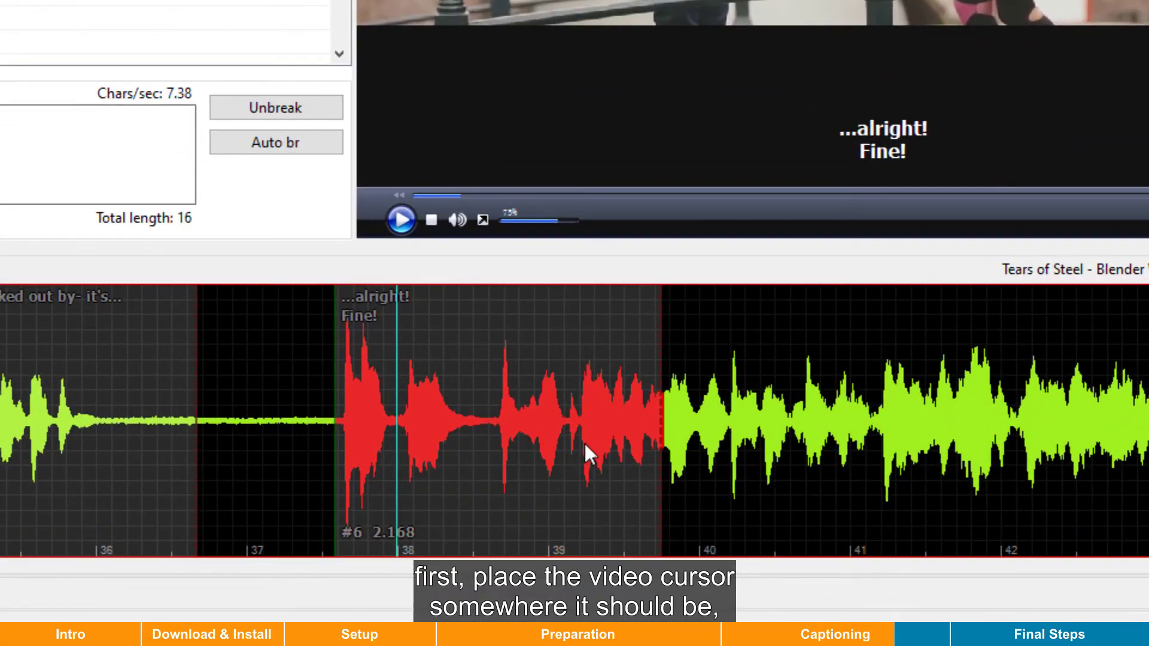
pyautogui.moveTo(493, 430)
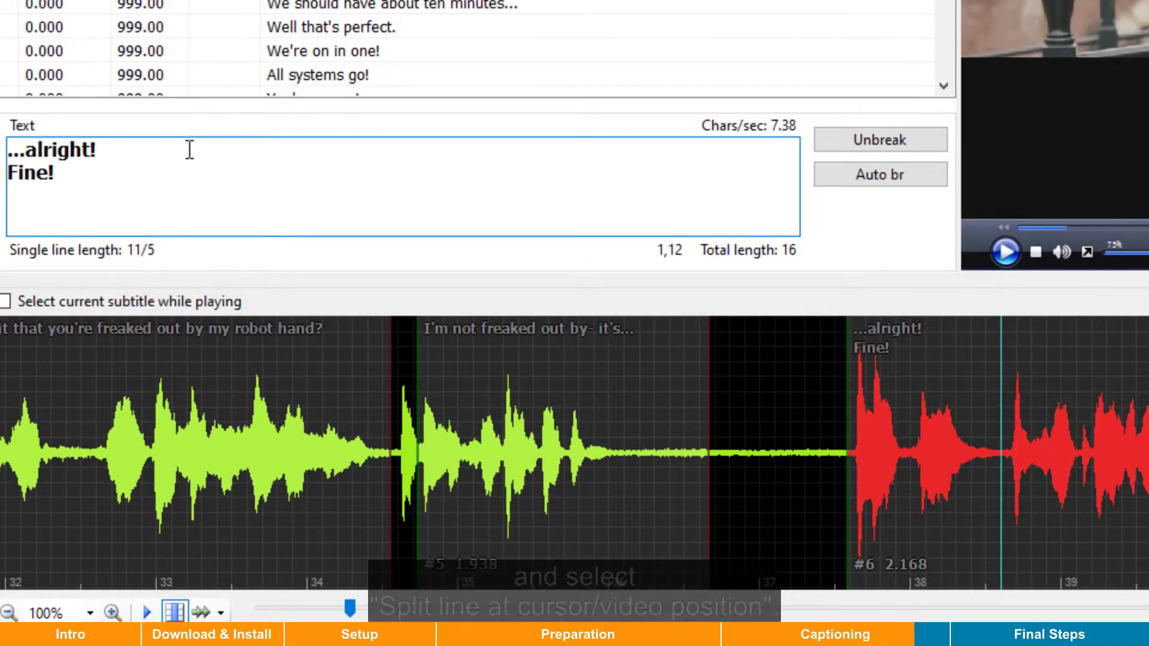
pyautogui.rightClick(189, 150)
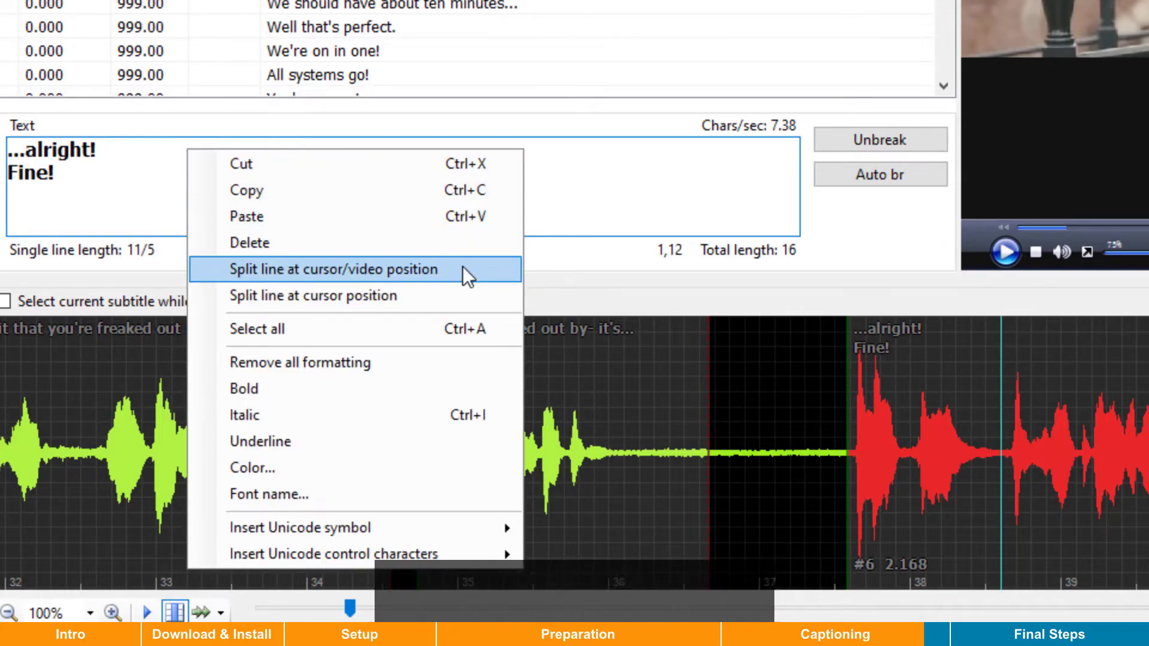
pyautogui.click(332, 269)
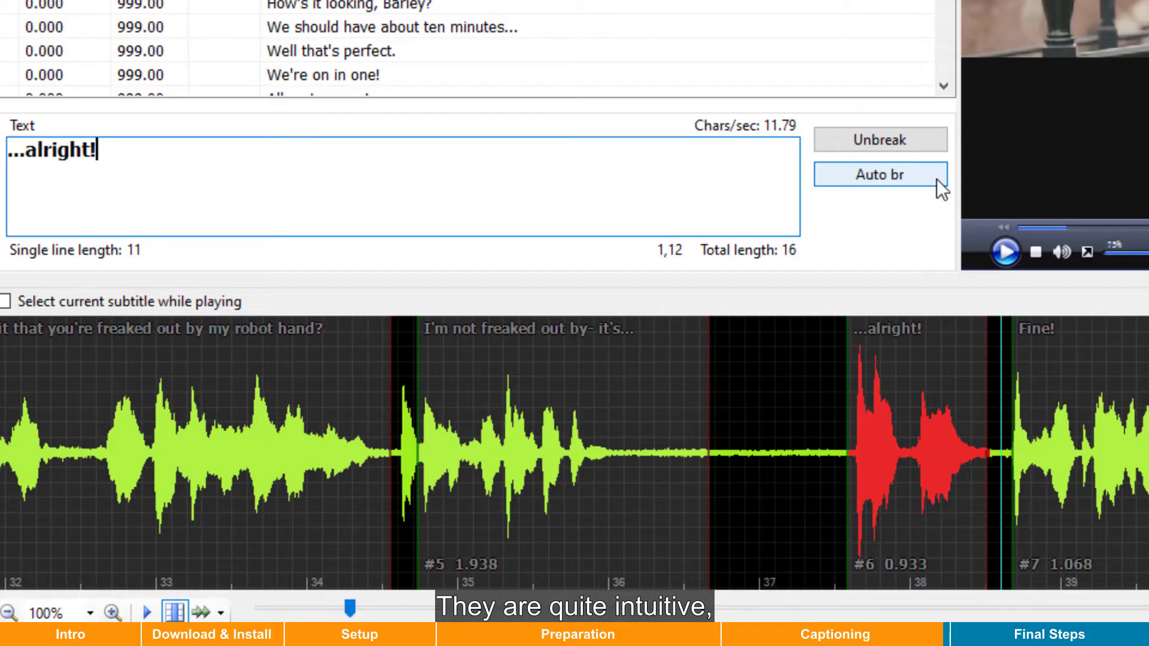
pyautogui.moveTo(938, 228)
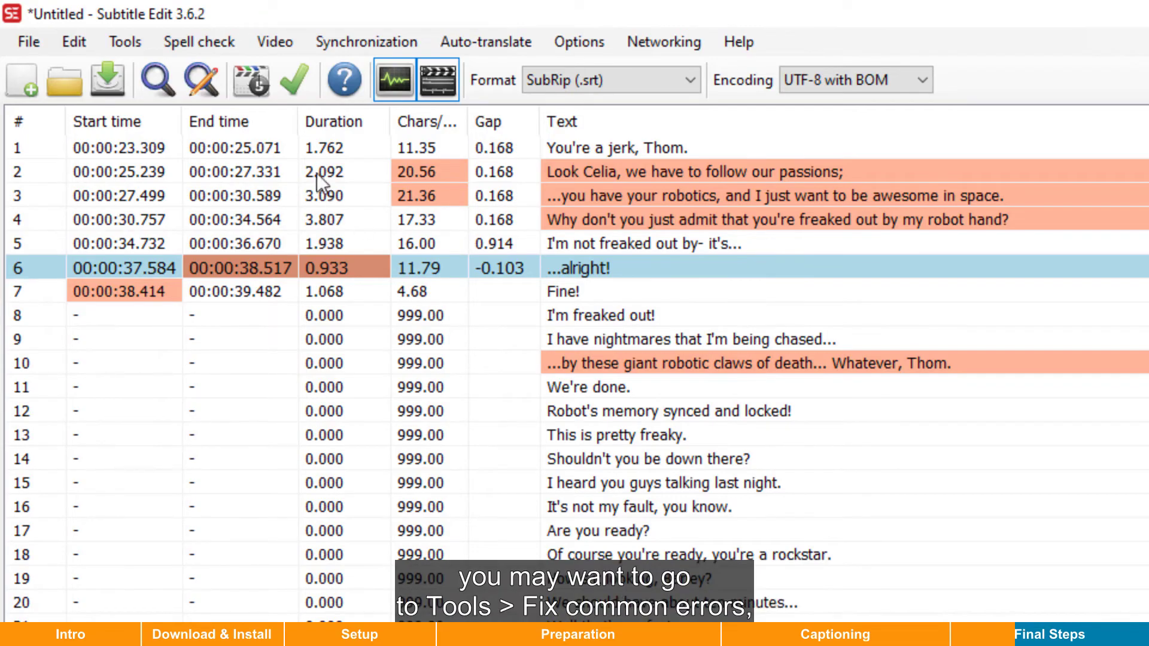
# Apply the Fix common errors fixes, adding line breaks and removing leading ellipses.
pyautogui.click(124, 42)
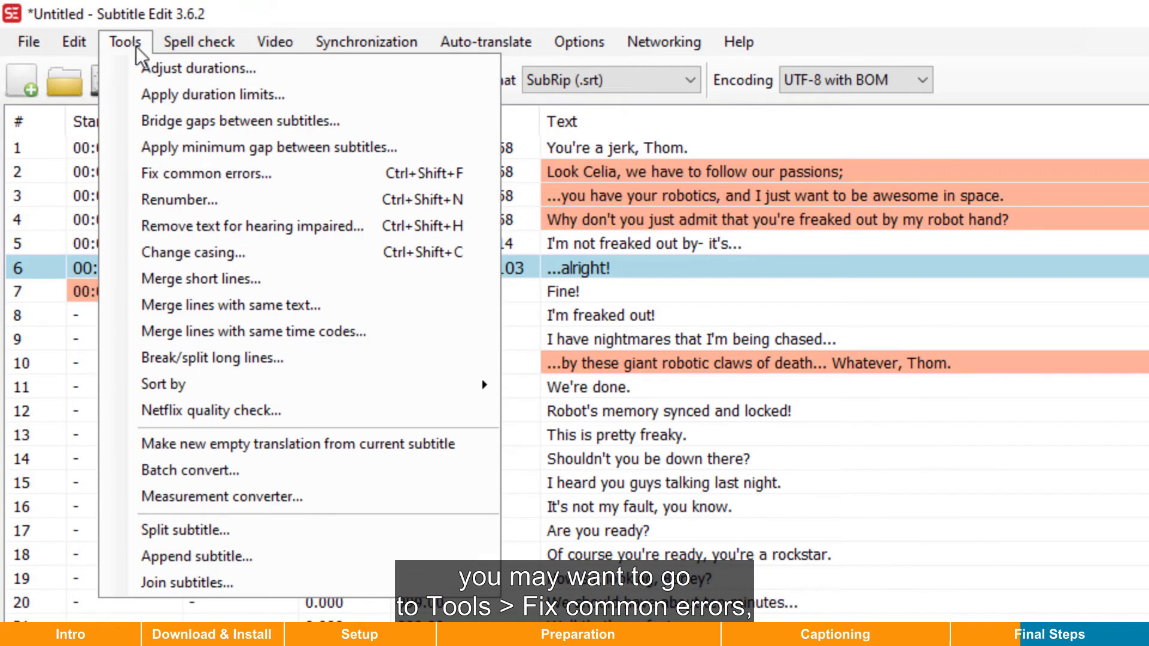
pyautogui.moveTo(208, 174)
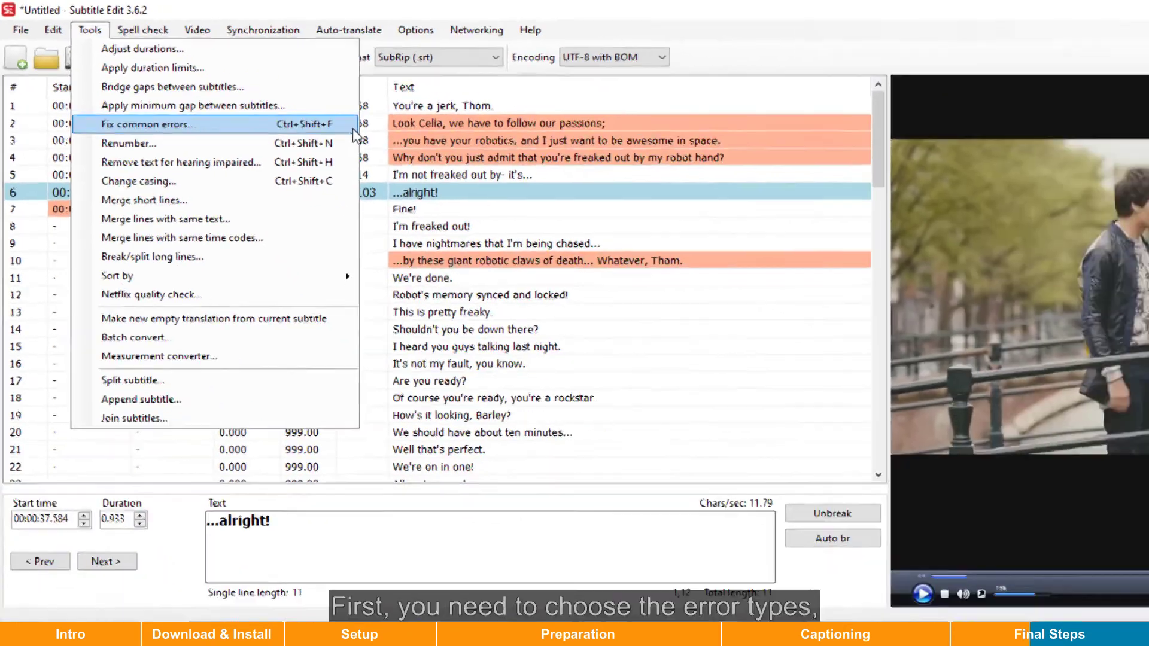
pyautogui.click(147, 124)
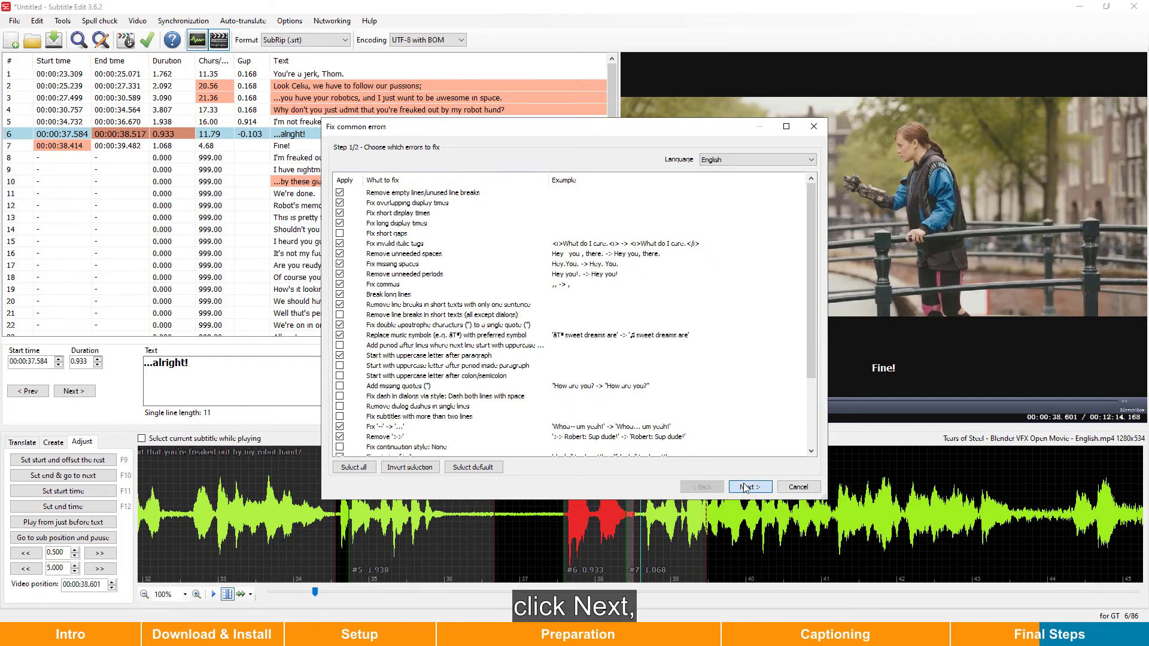
pyautogui.click(749, 487)
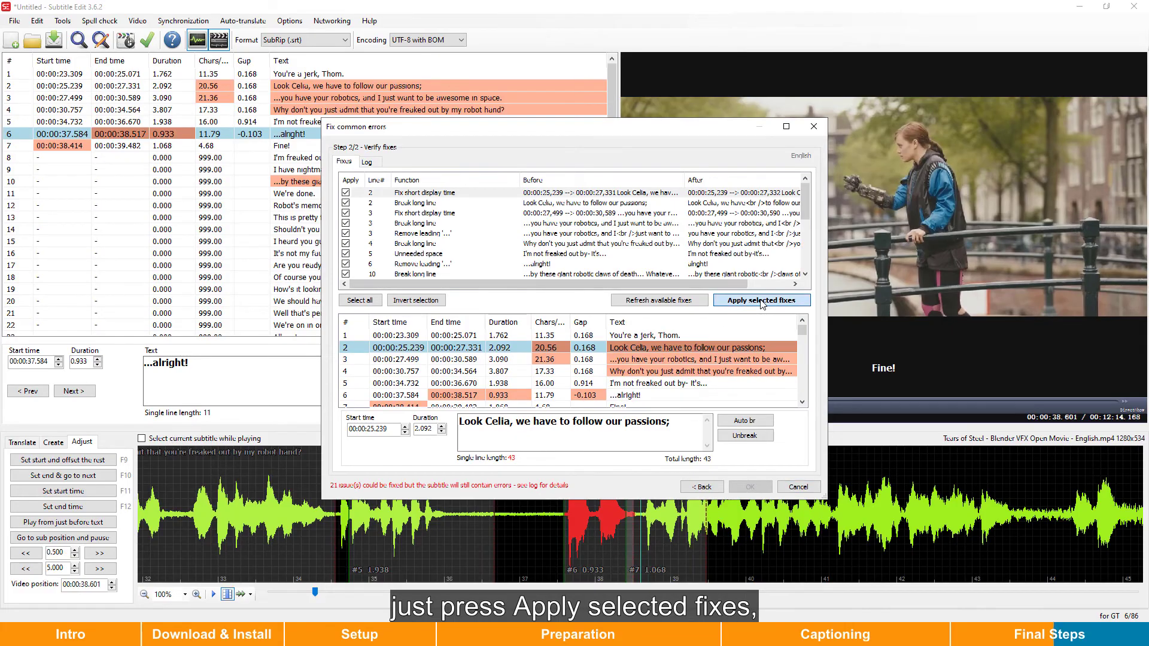
pyautogui.click(761, 299)
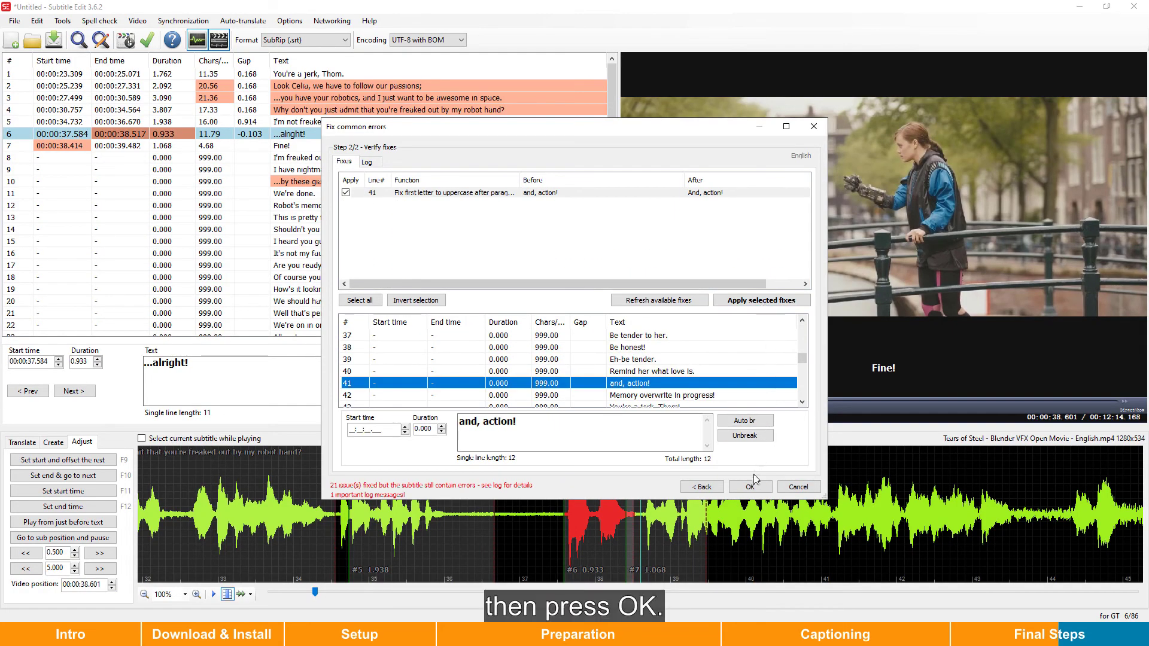
pyautogui.click(750, 487)
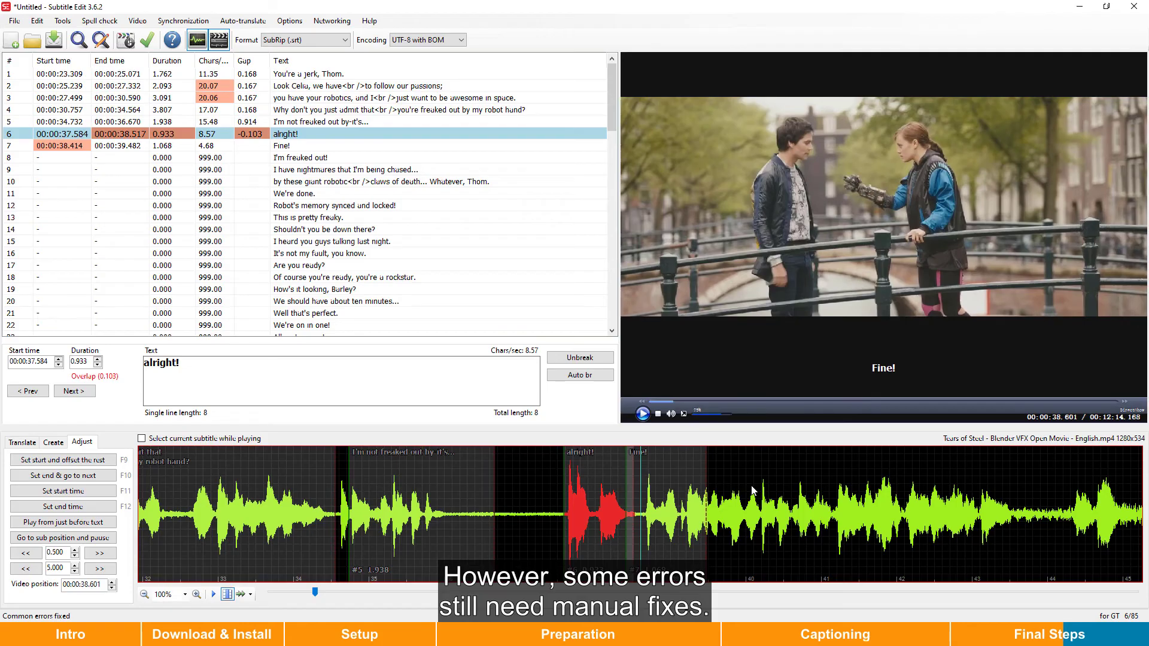